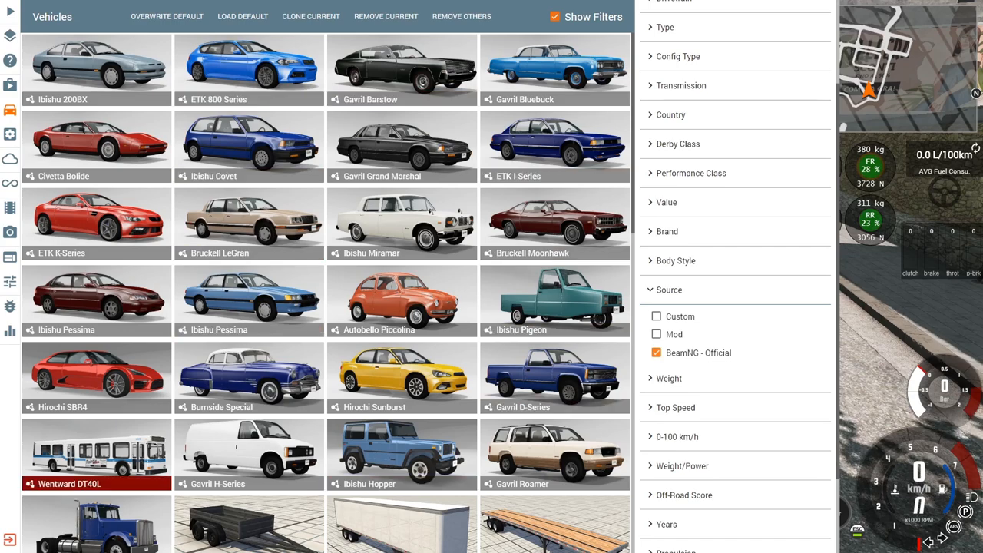
Review the Ultimate Configuration Pack page's screenshots and vehicle thumbnails
left_click(555, 408)
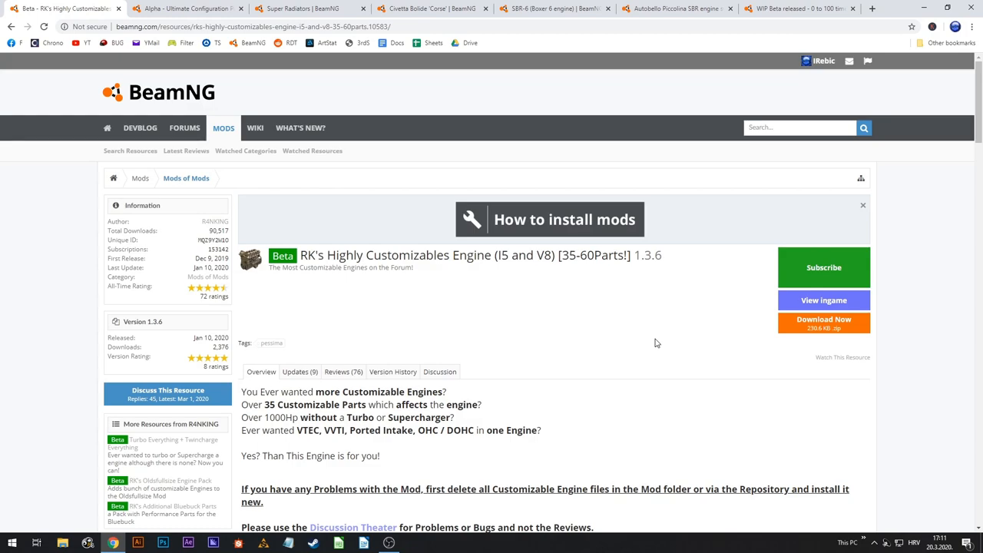
mouse_move(655, 343)
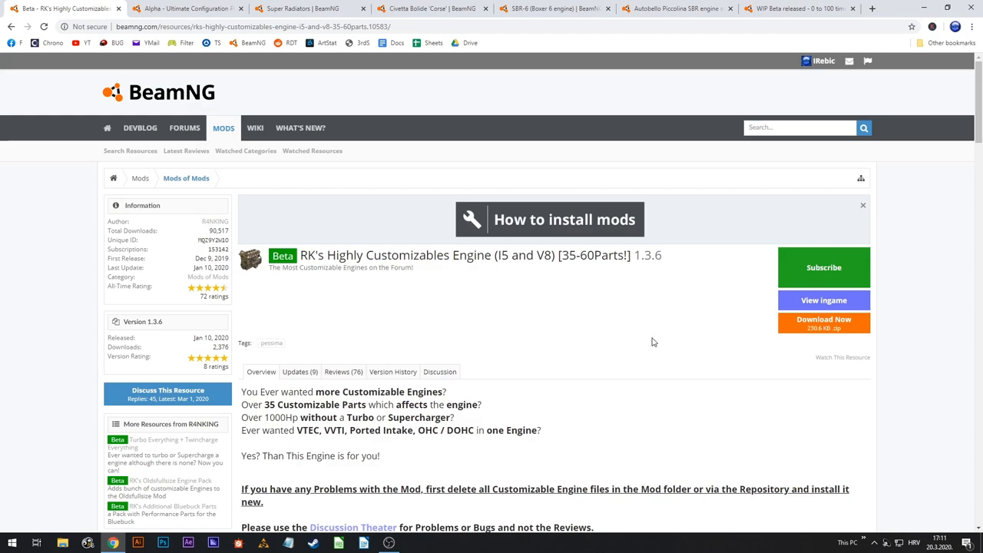
mouse_move(558, 399)
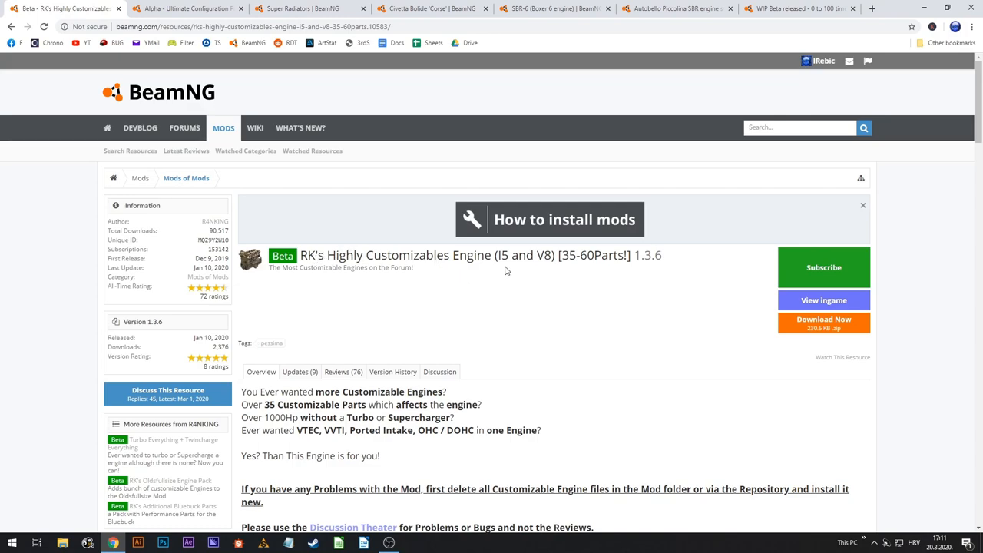
scroll("down", 3)
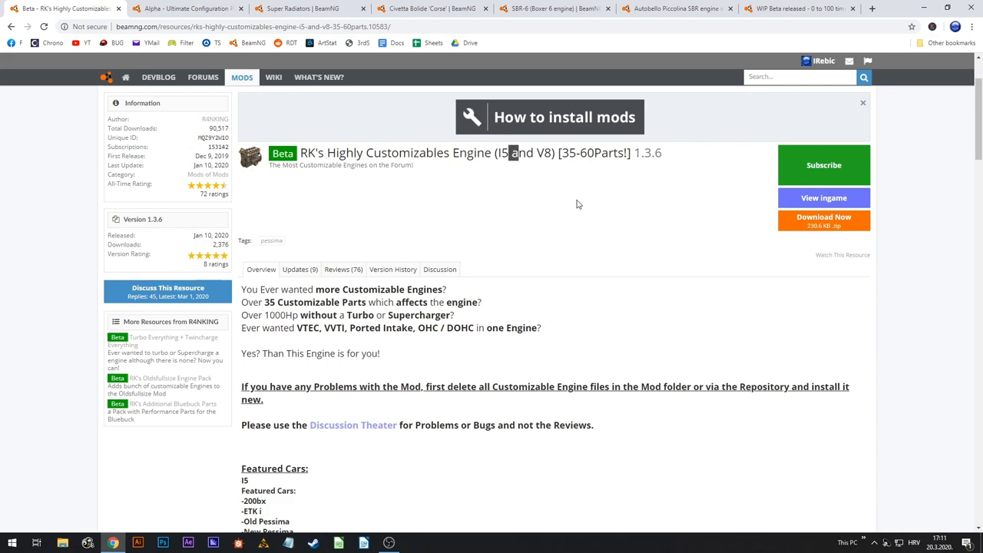
scroll("down", 3)
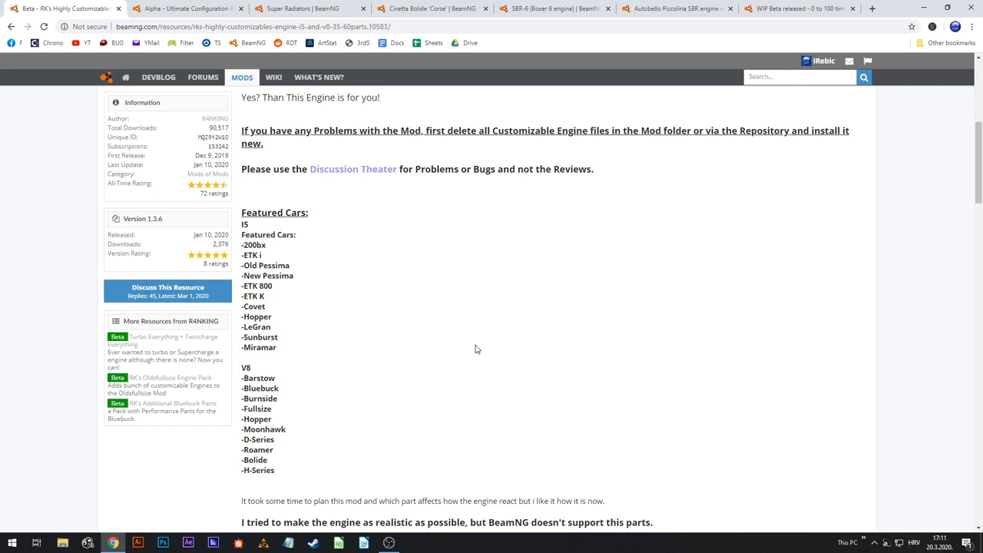
mouse_move(479, 343)
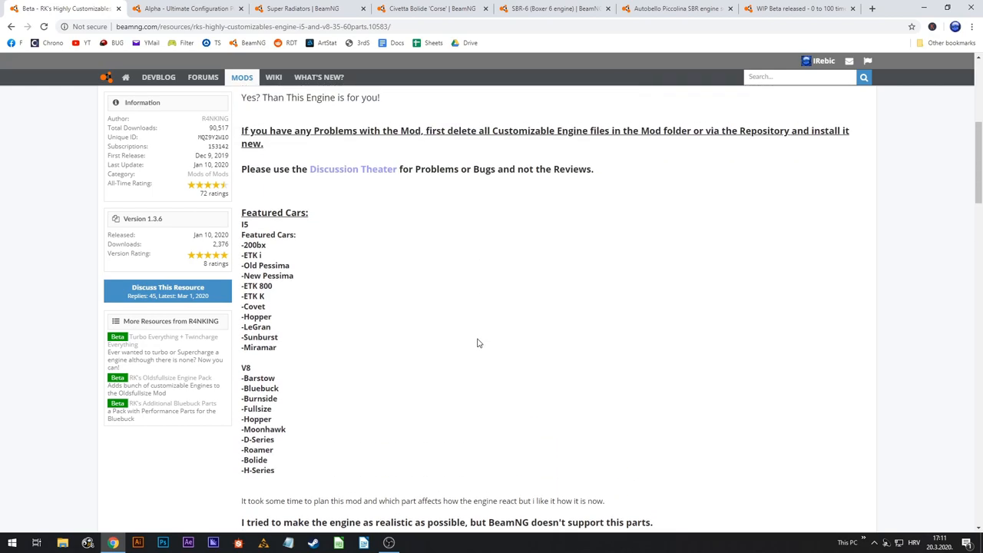
mouse_move(283, 247)
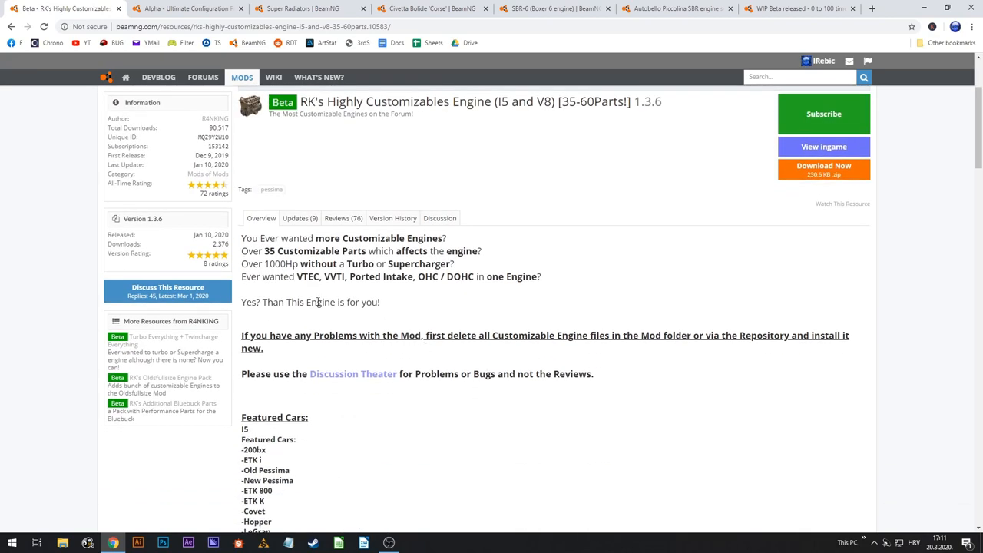
triple_click(346, 264)
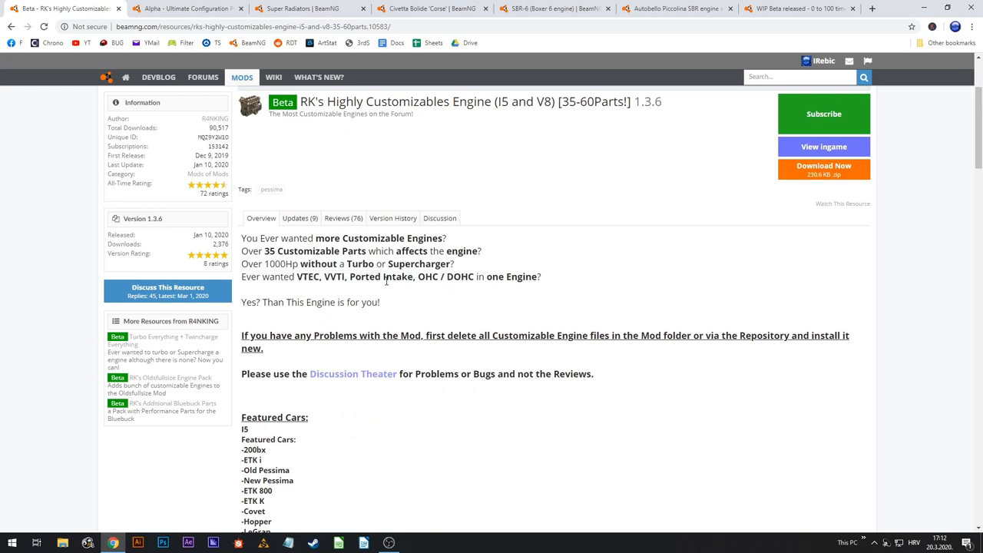
Read through the Content list of 182 tuned configurations and the pack's characteristics
scroll("down", 3)
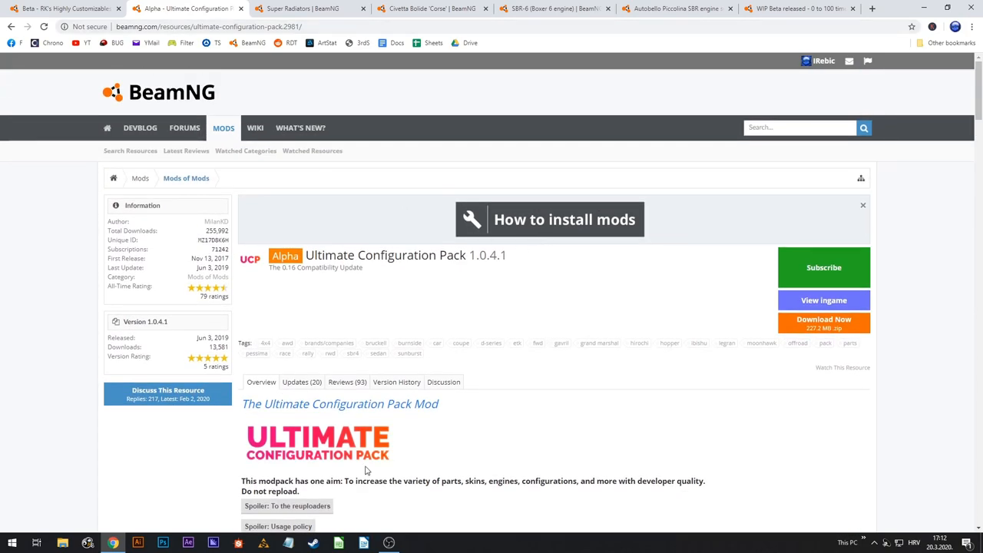
scroll("down", 3)
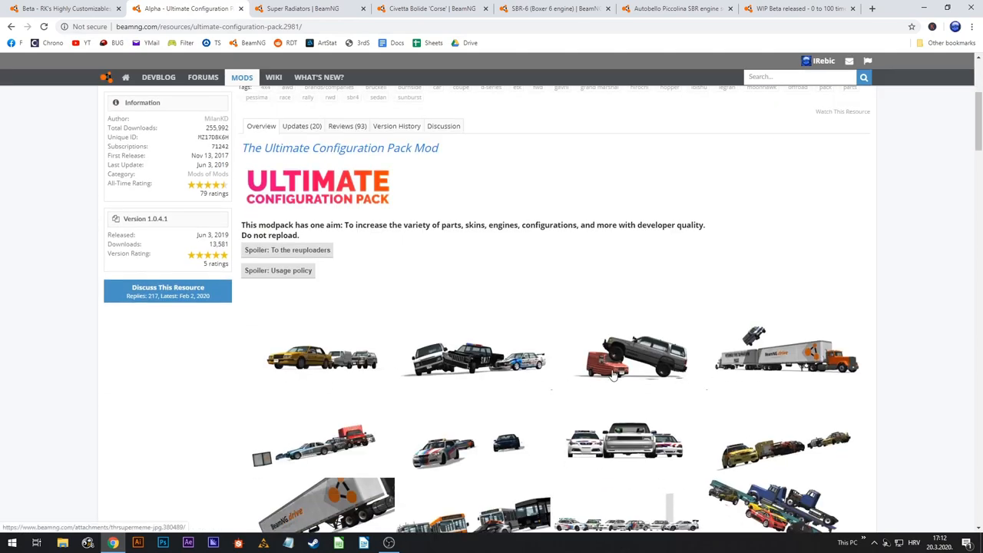
scroll("down", 3)
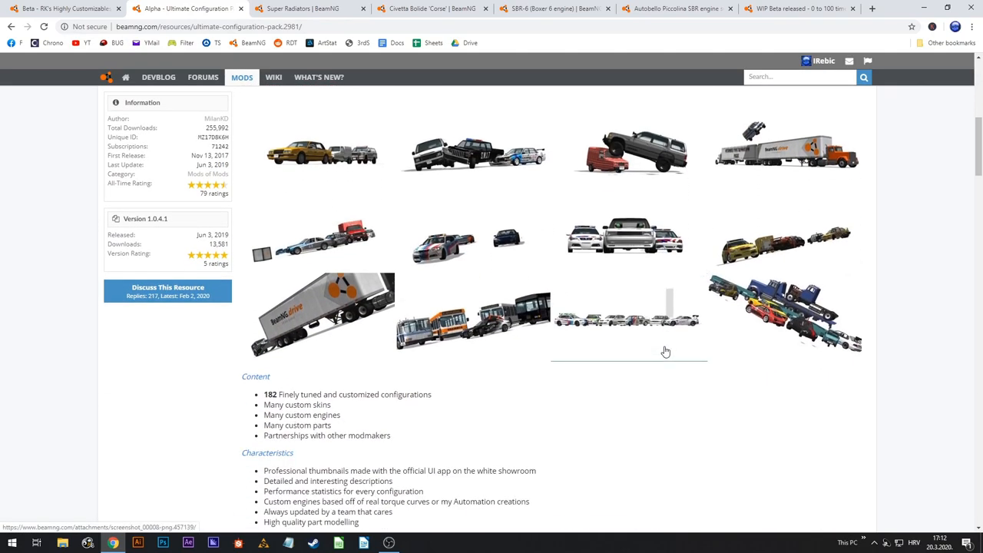
scroll("down", 3)
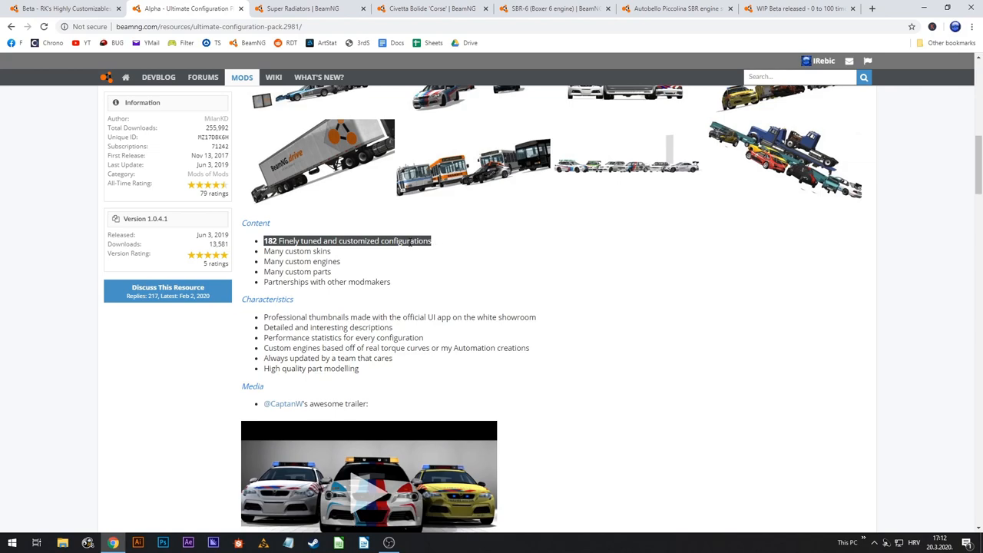
left_click(458, 317)
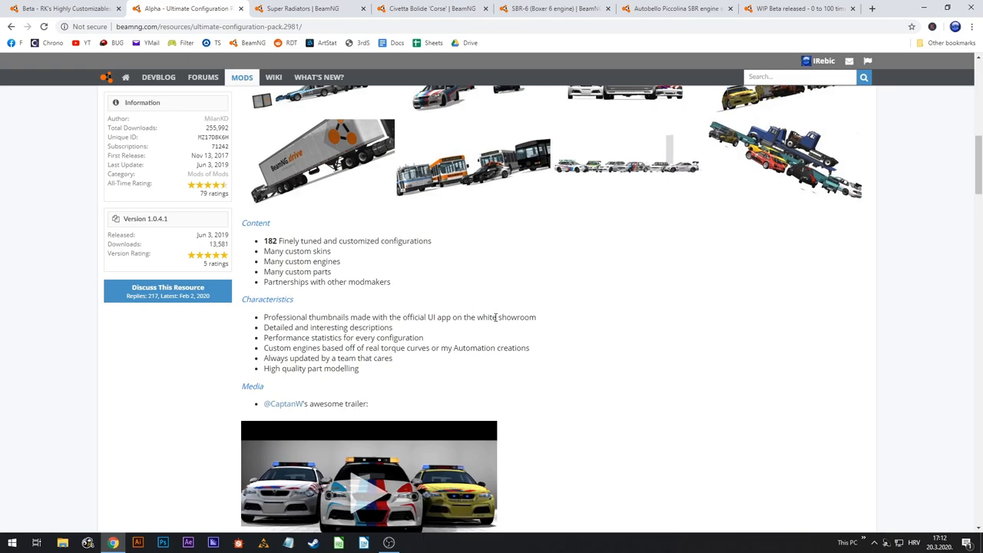
scroll("up", 3)
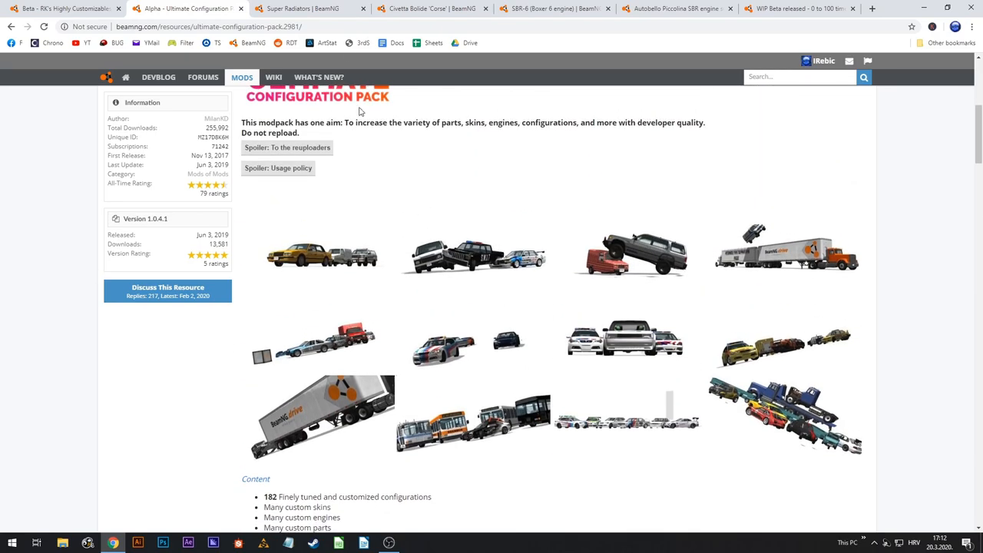
View the Super Radiators 1.12 mod page and read down its description
left_click(308, 9)
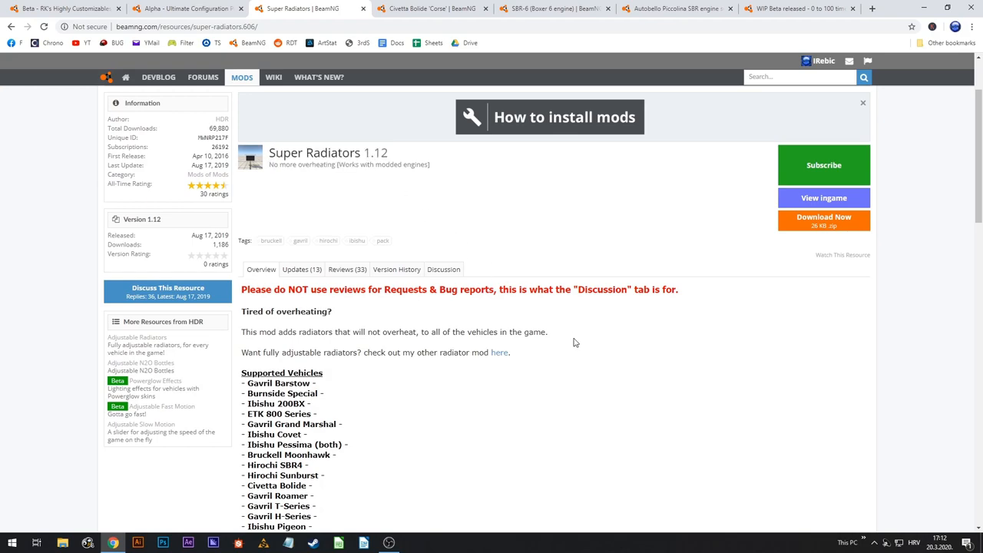
scroll("down", 3)
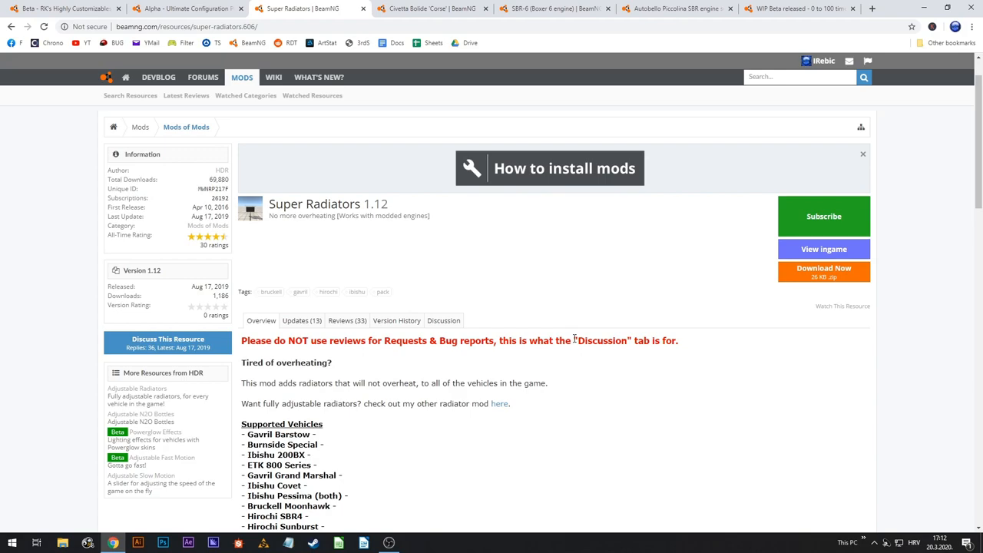
scroll("down", 3)
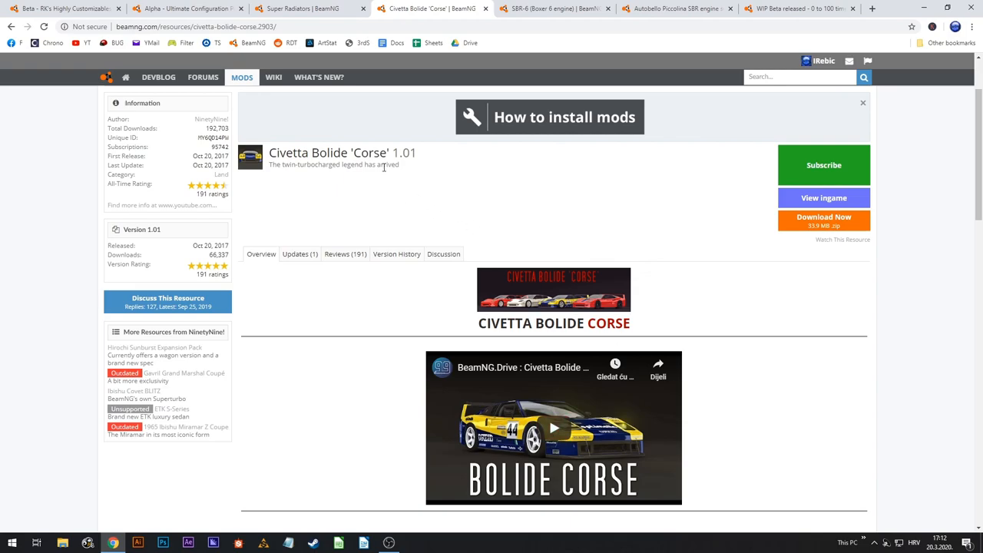
scroll("down", 3)
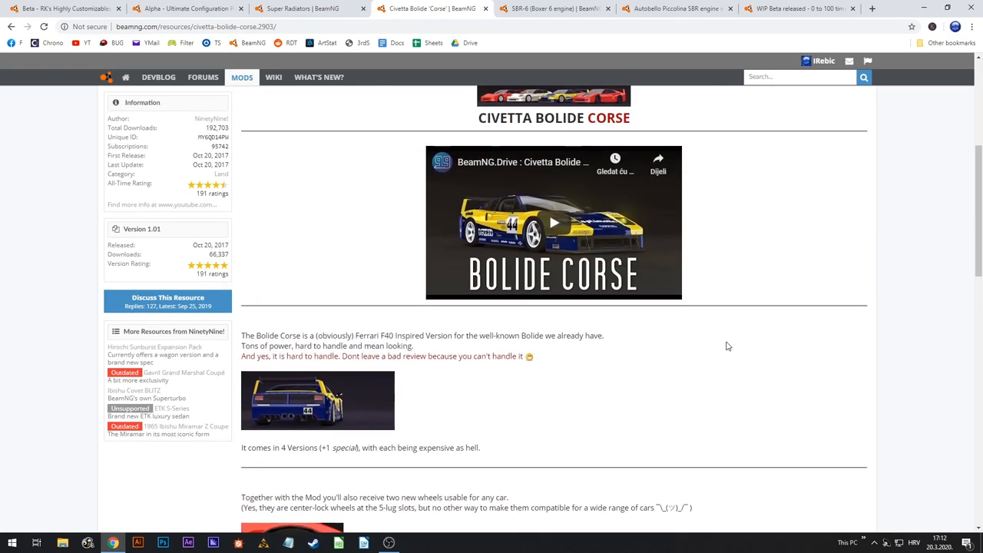
double_click(375, 335)
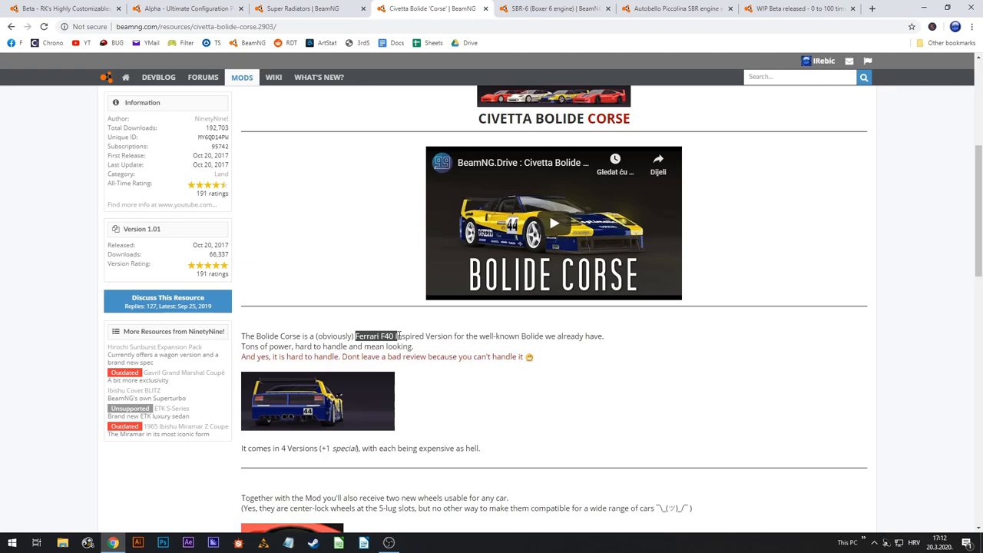
scroll("down", 3)
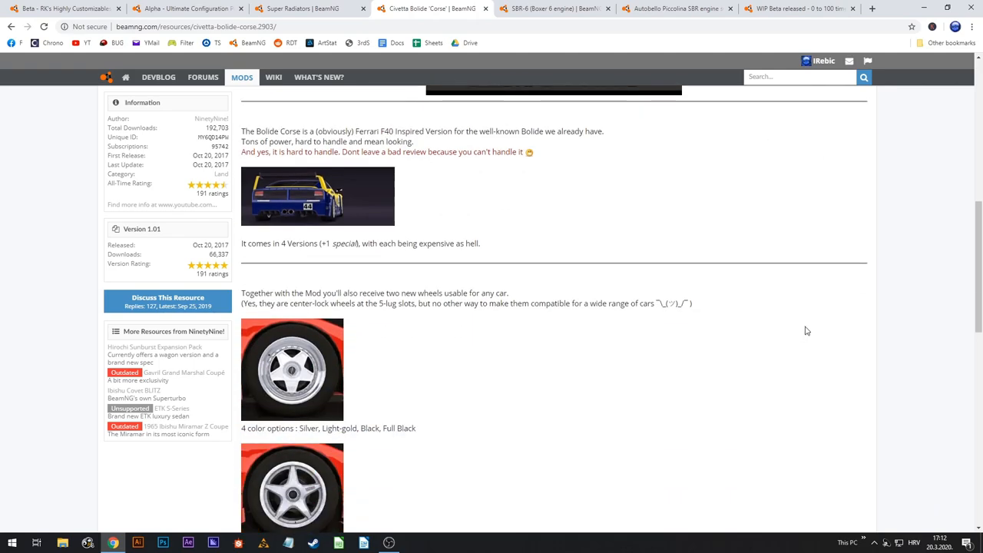
scroll("down", 3)
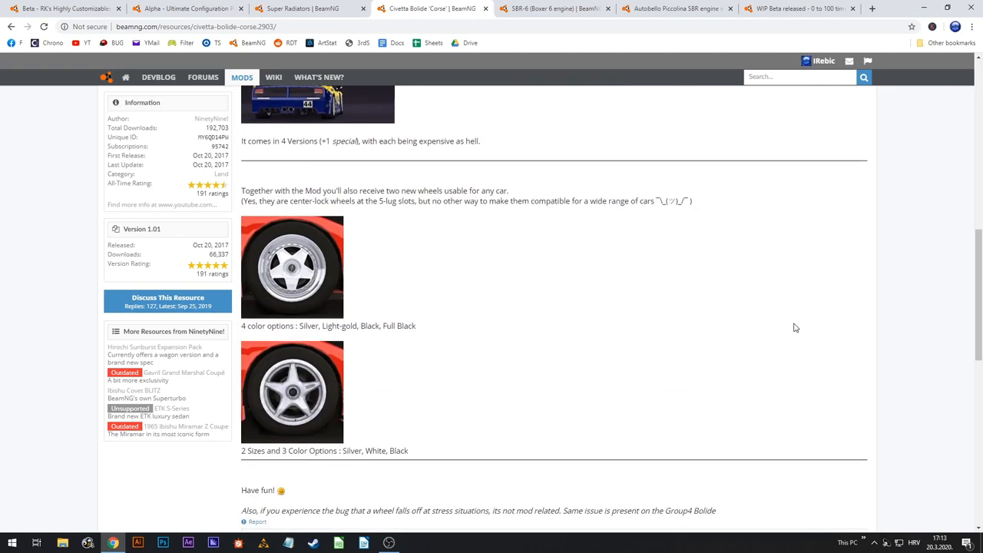
scroll("up", 3)
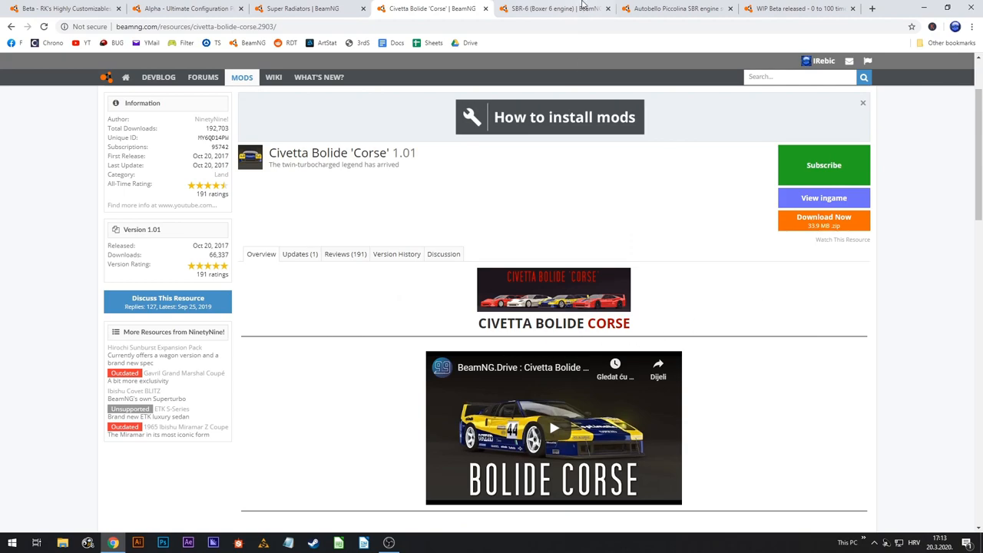
left_click(553, 10)
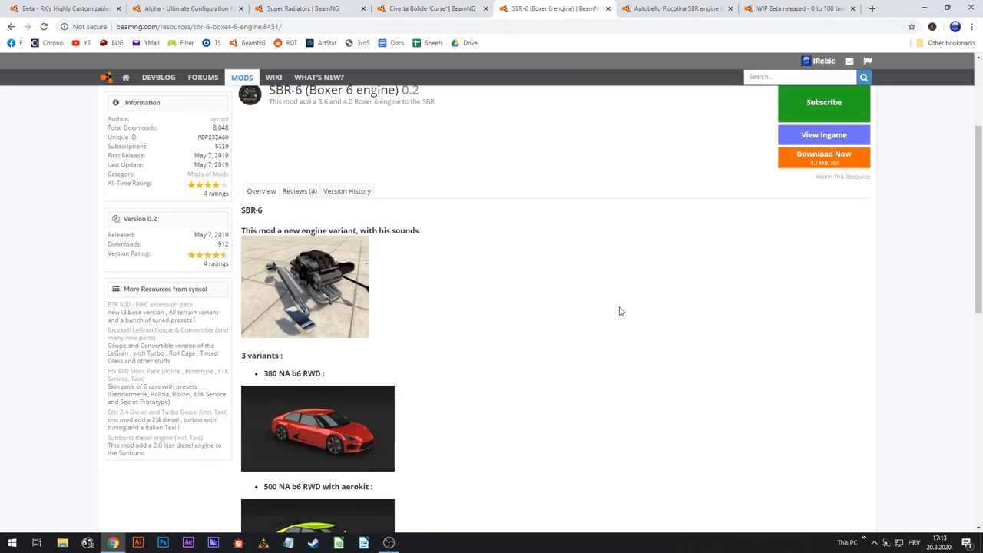
scroll("down", 3)
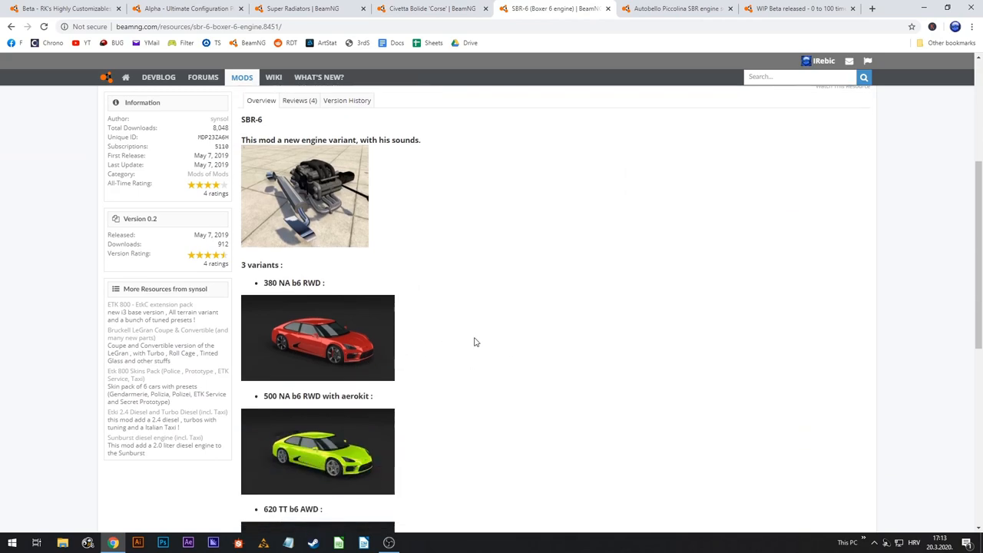
mouse_move(517, 113)
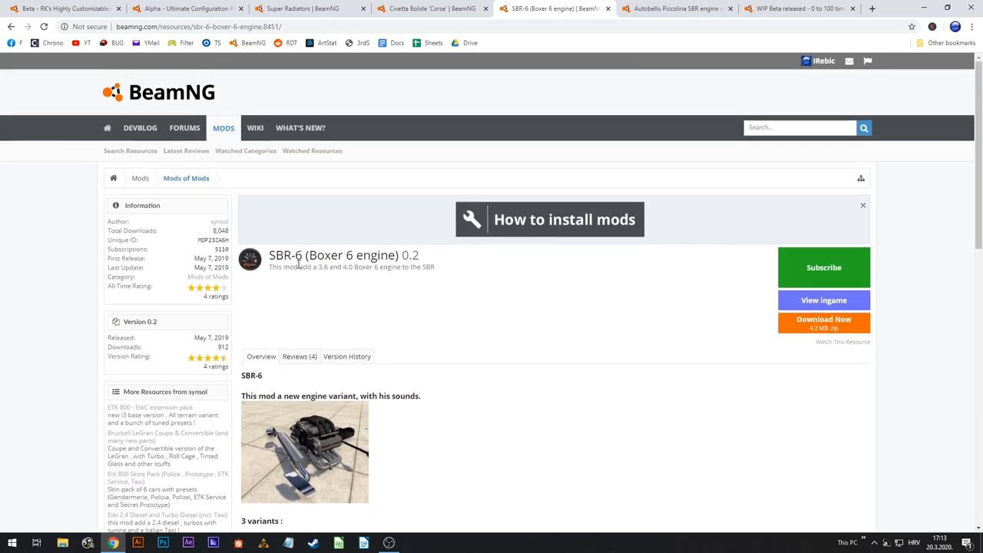
scroll("down", 3)
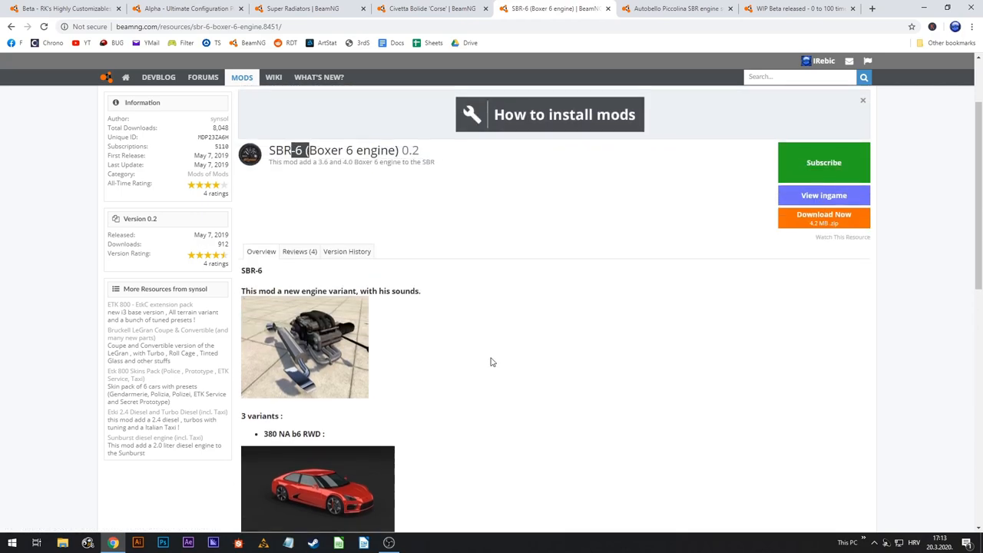
scroll("down", 3)
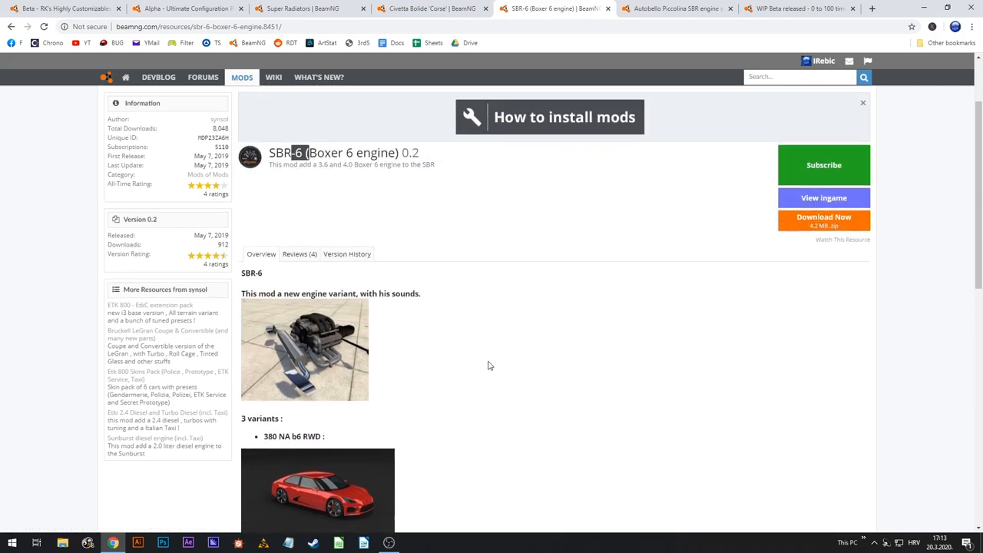
left_click(677, 10)
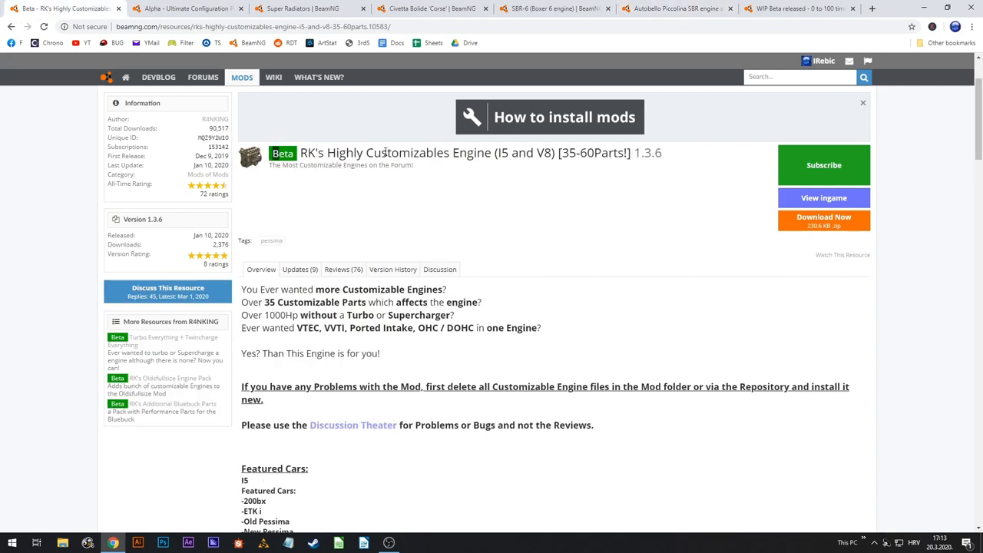
mouse_move(505, 315)
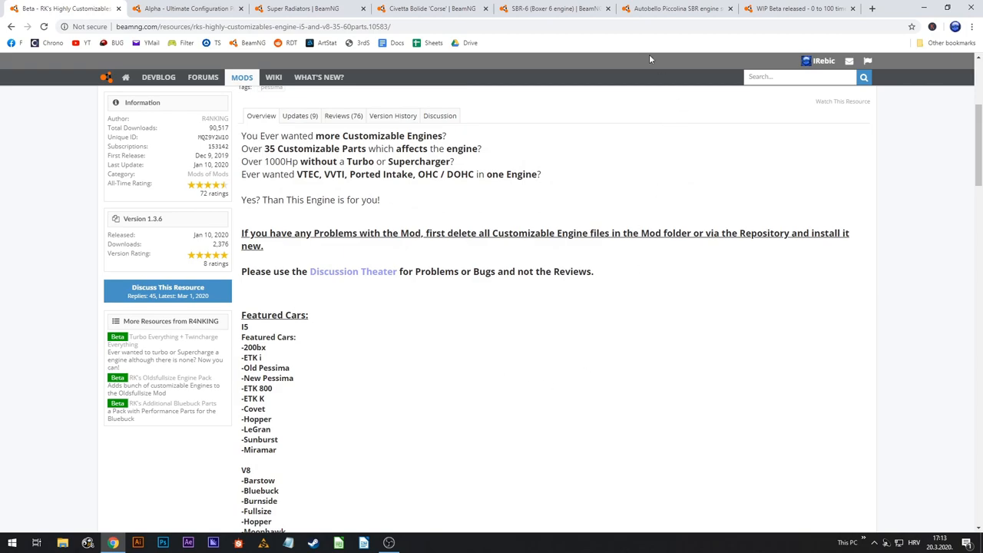
Compare the SBR-6 engine mod with the Autobello Piccolina SBR engine swap page, ending on the Piccolina page
left_click(675, 10)
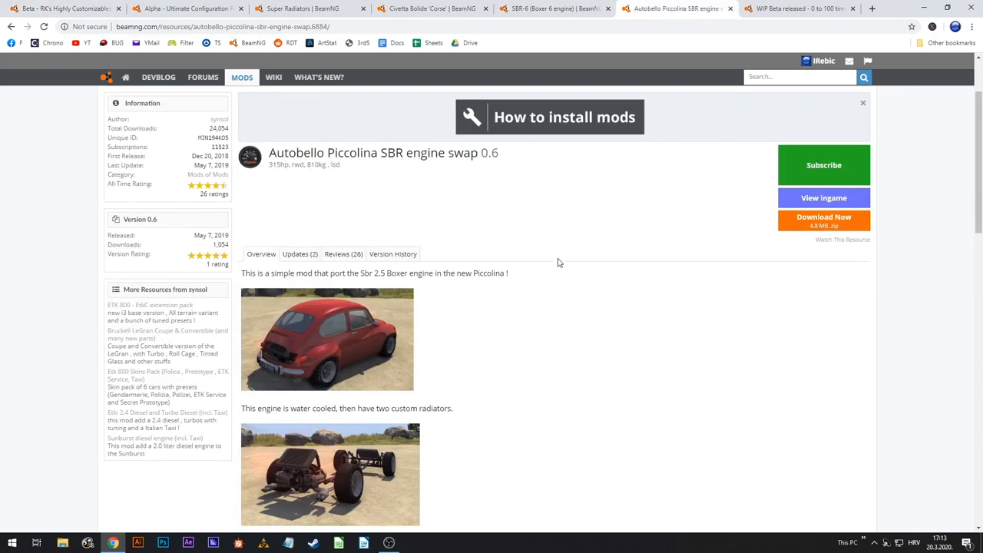
left_click(553, 9)
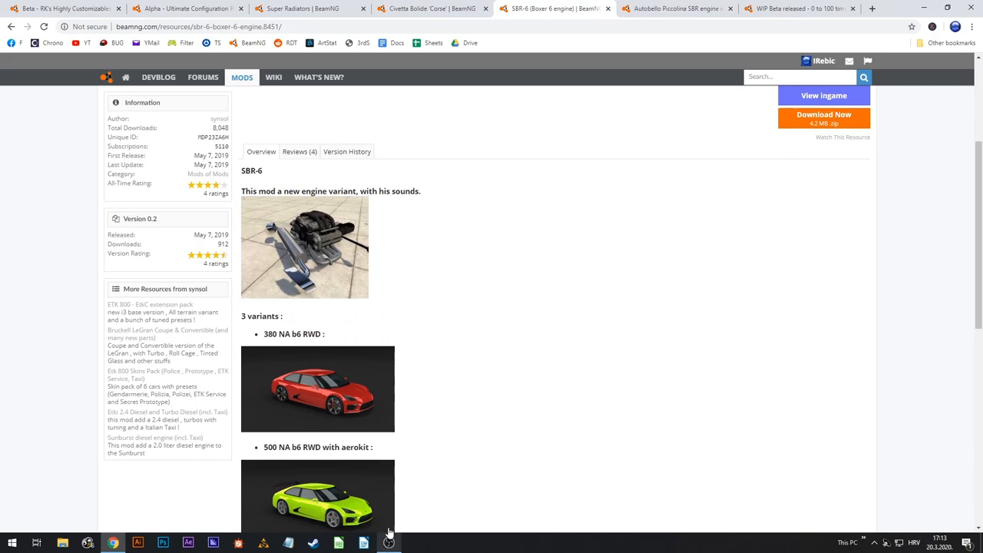
left_click(676, 9)
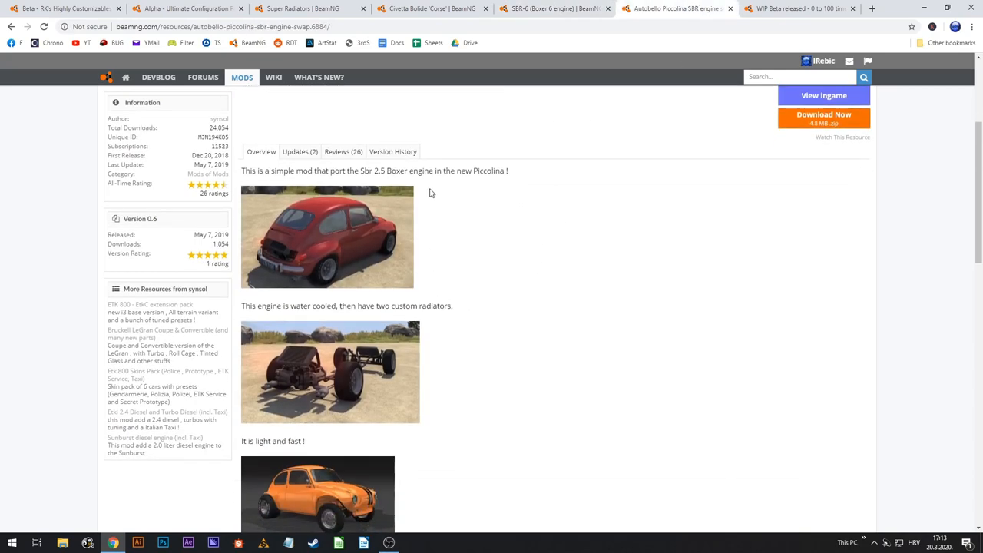
mouse_move(514, 380)
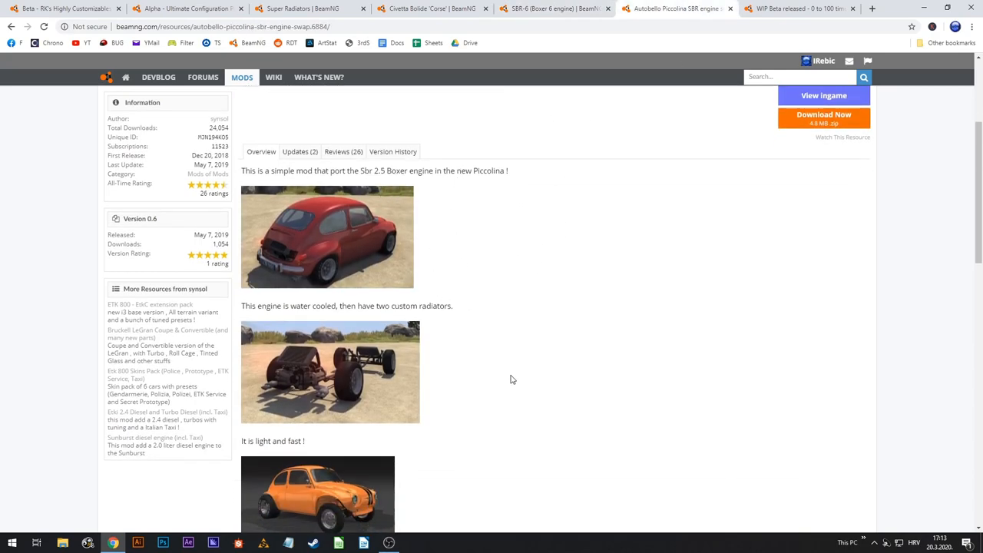
scroll("down", 3)
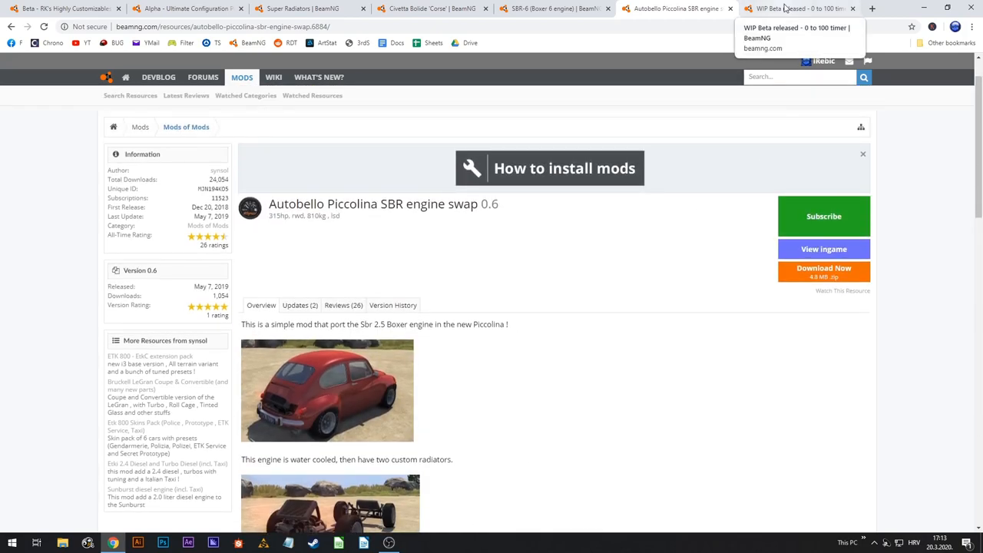
Bring up the '0 to 100 timer 1.2' WIP Beta forum thread
left_click(799, 9)
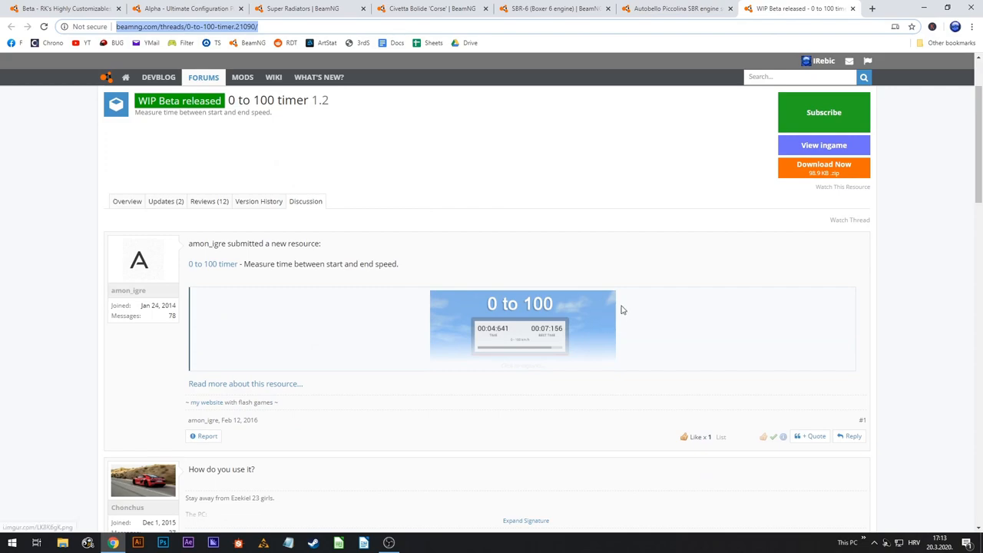
mouse_move(577, 333)
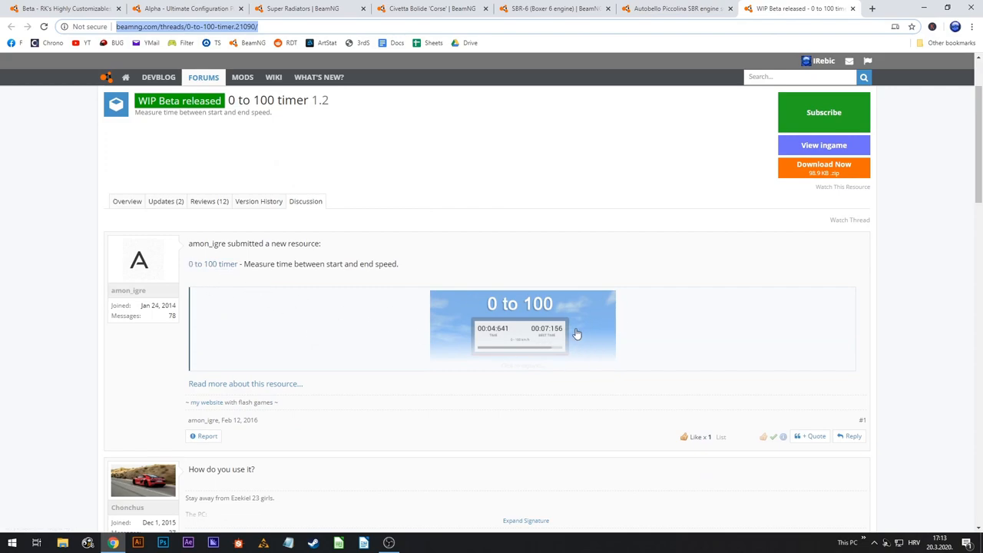
mouse_move(587, 346)
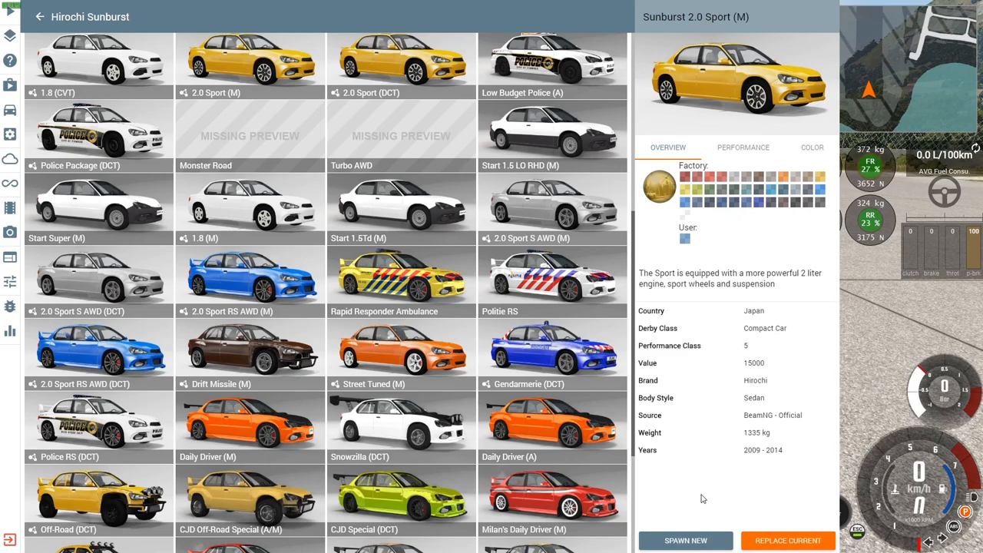
mouse_move(688, 491)
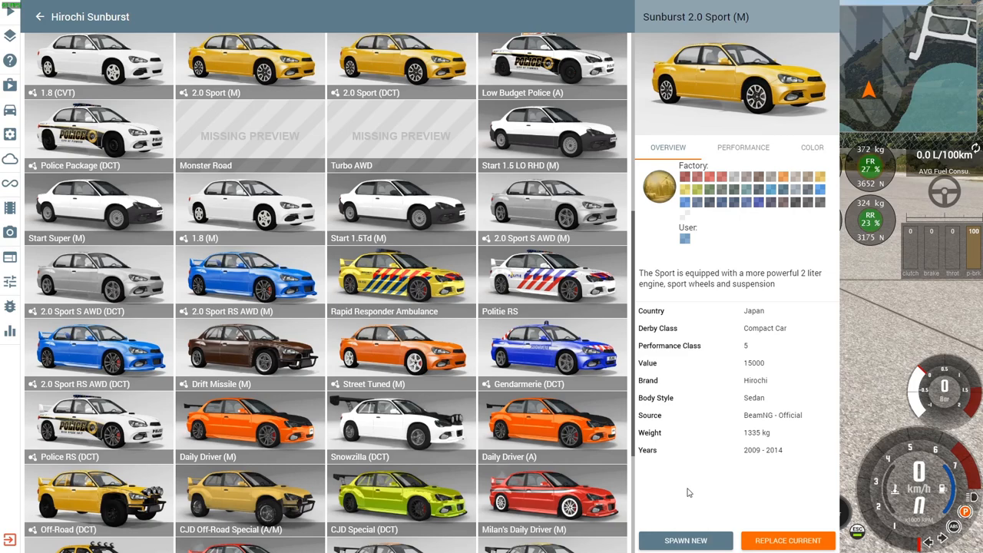
mouse_move(729, 485)
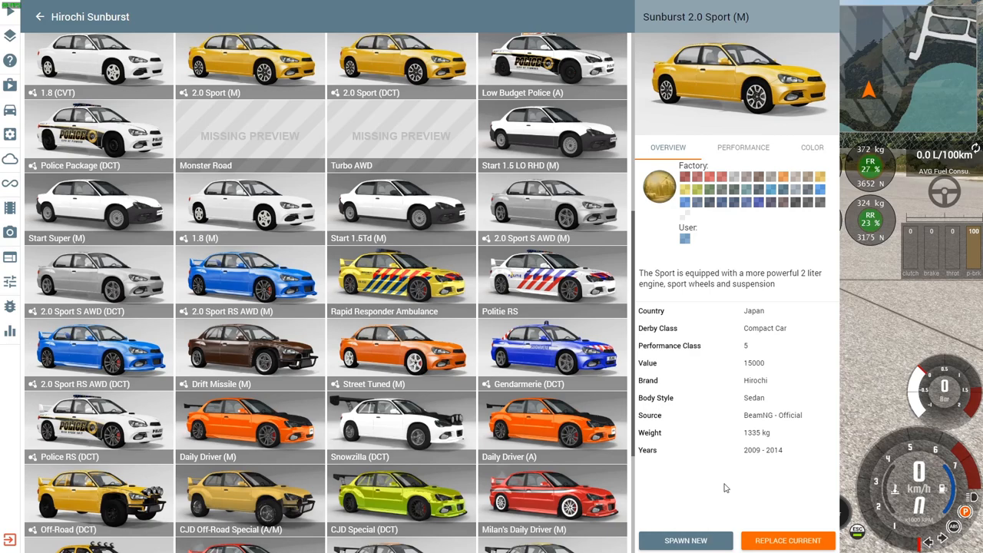
mouse_move(715, 467)
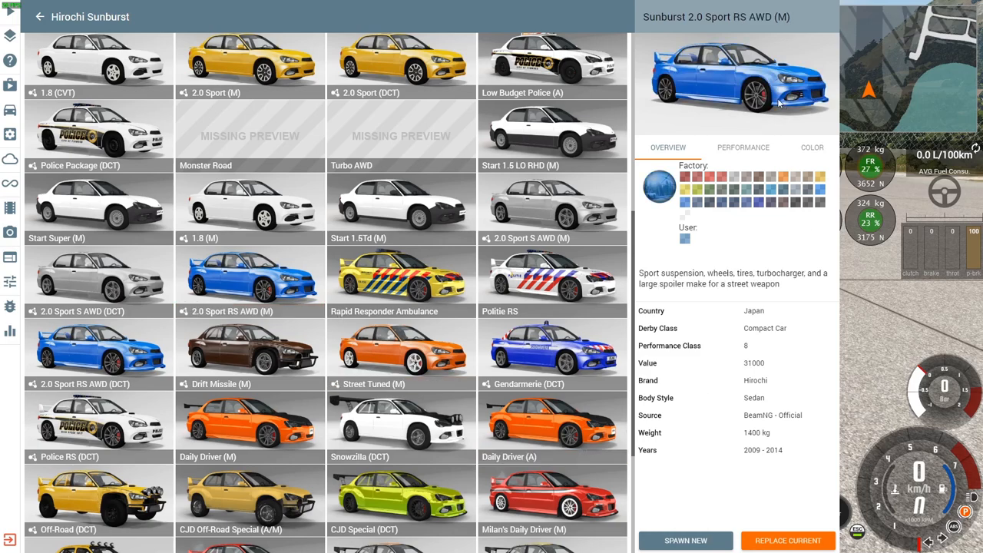
mouse_move(721, 117)
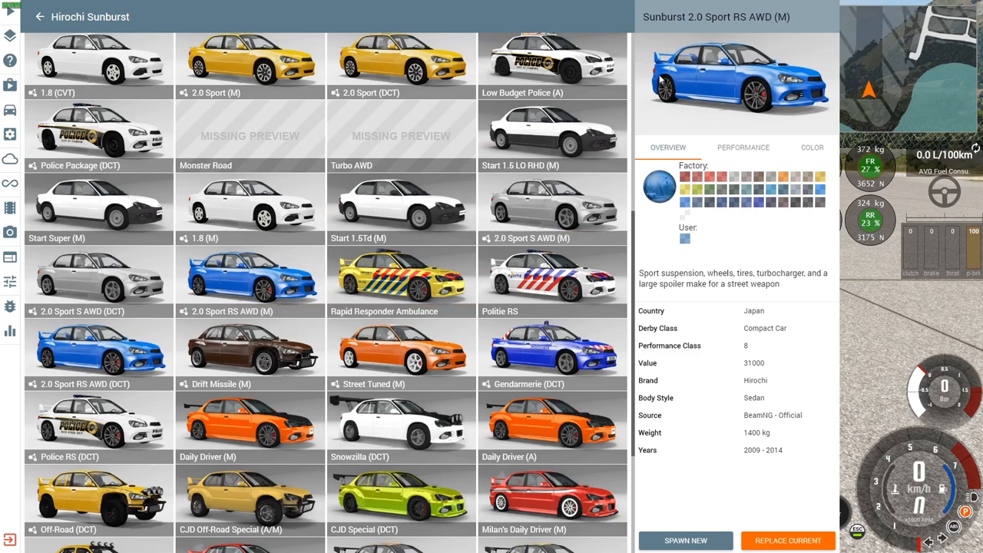
mouse_move(809, 510)
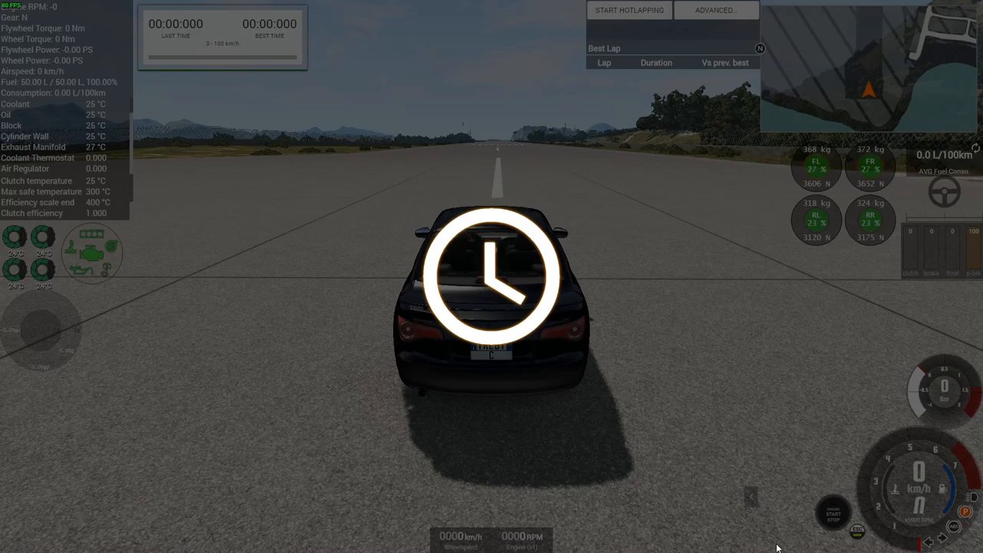
mouse_move(673, 390)
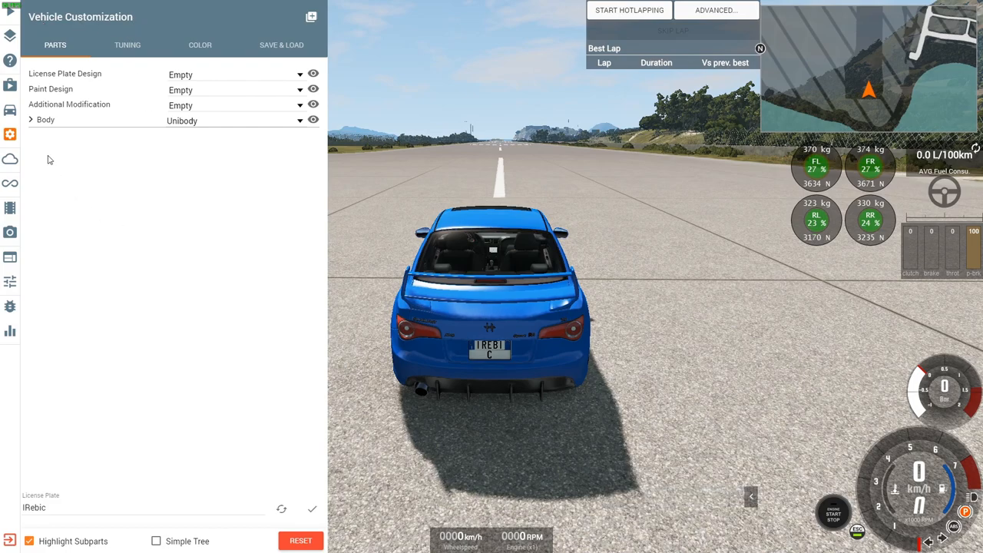
left_click(30, 120)
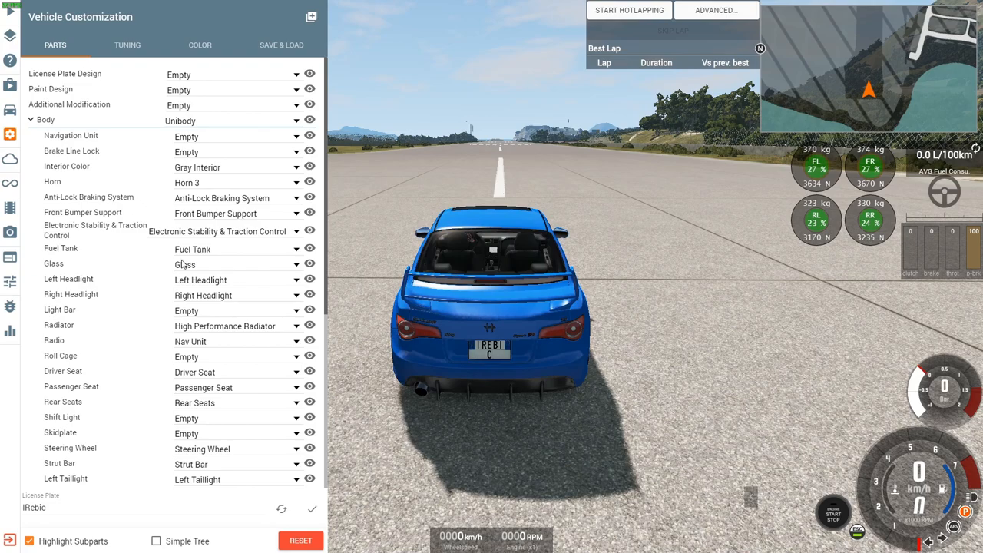
scroll("down", 3)
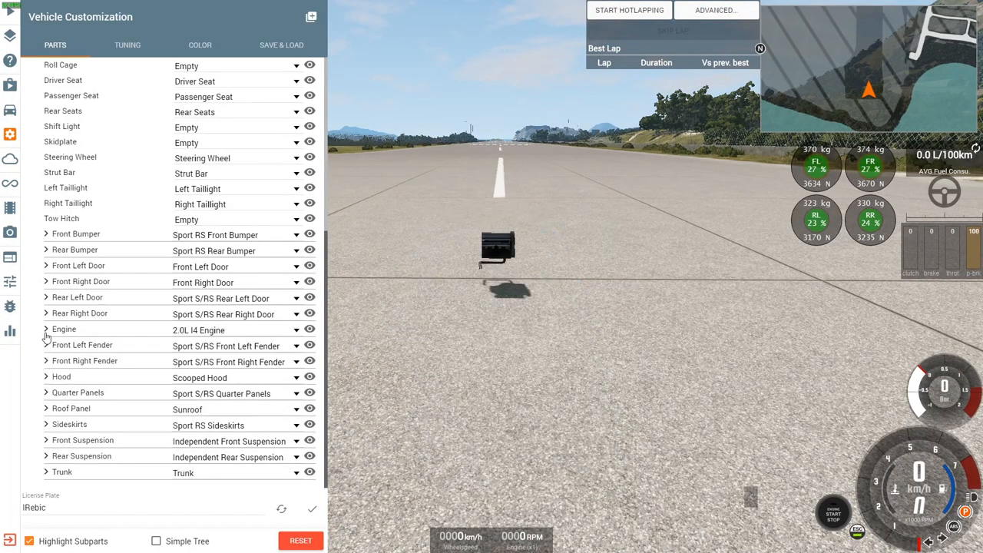
left_click(46, 328)
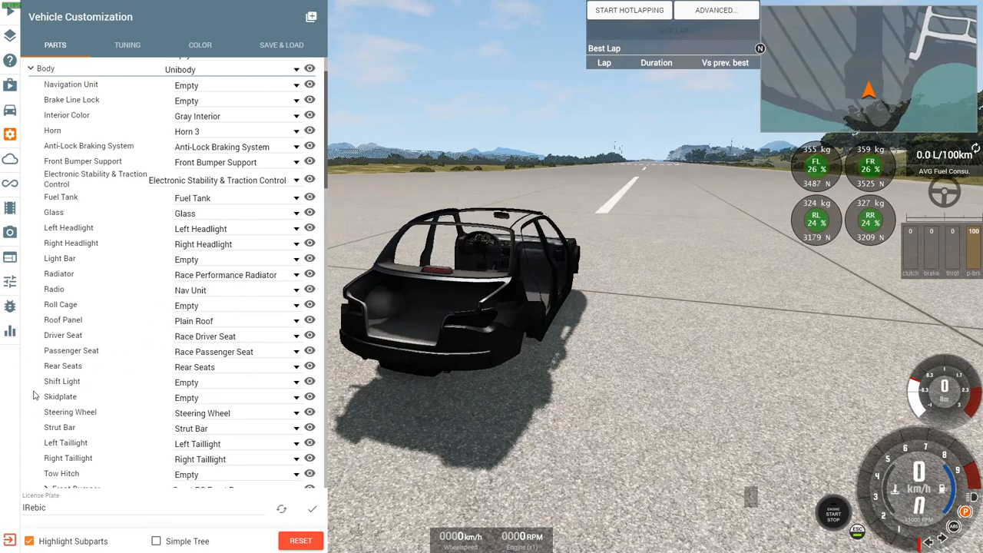
scroll("down", 3)
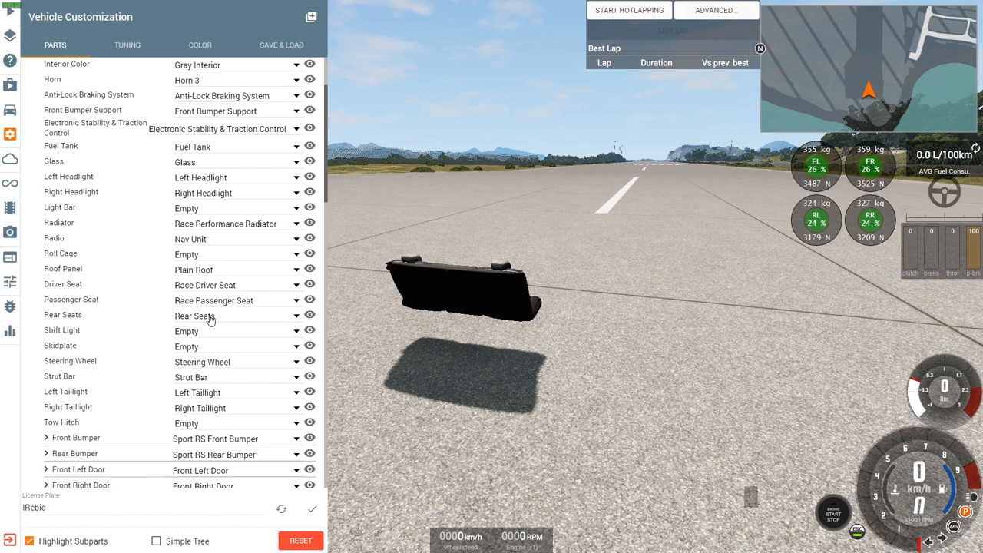
scroll("down", 3)
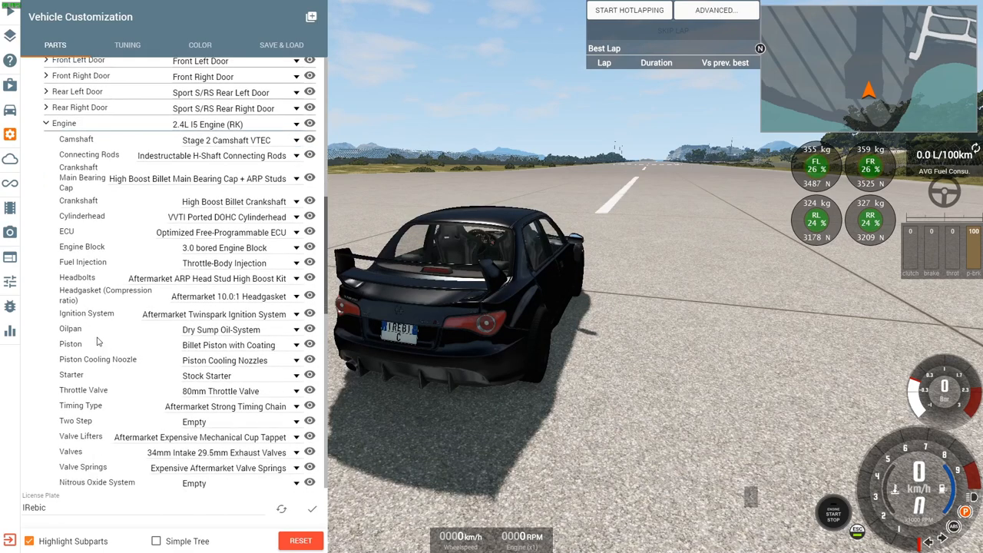
mouse_move(221, 187)
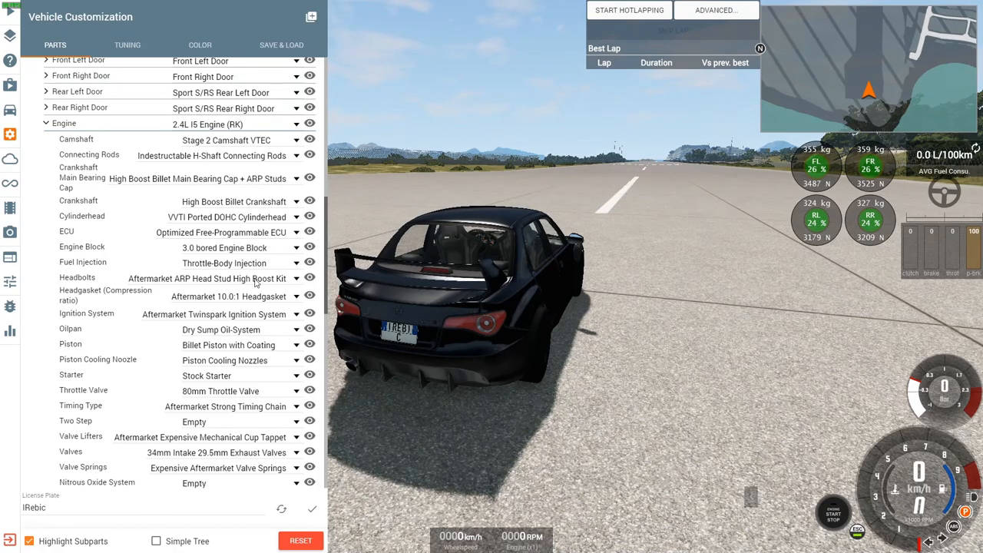
scroll("down", 3)
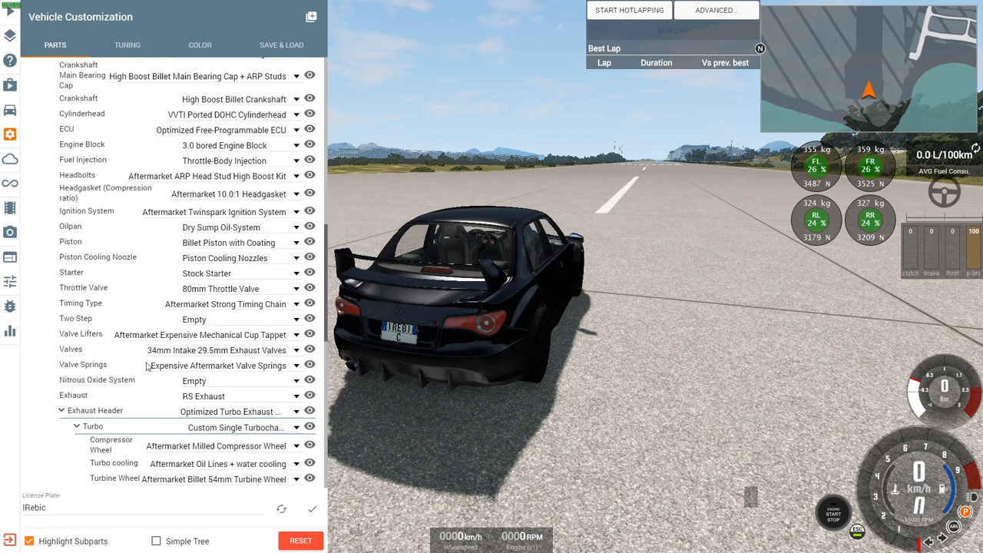
mouse_move(206, 326)
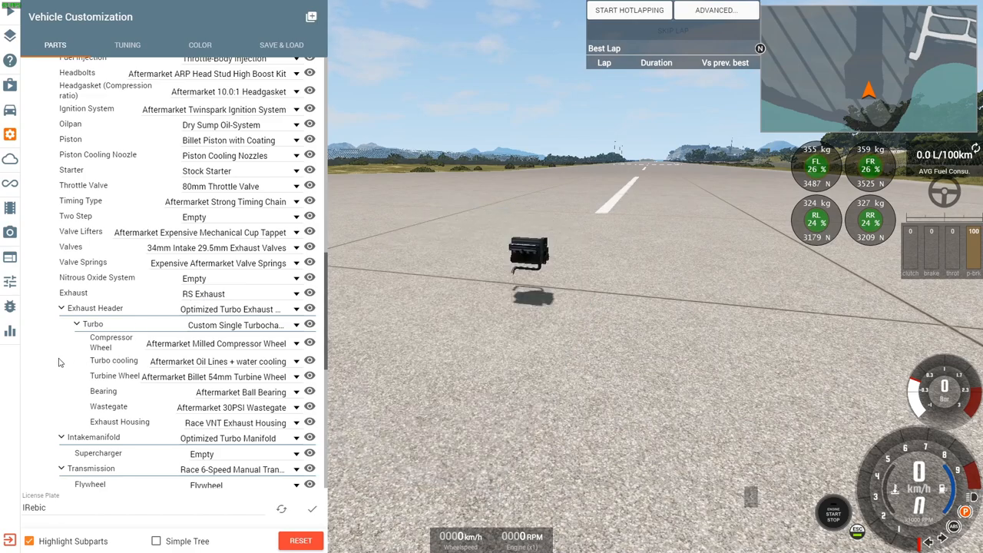
scroll("down", 3)
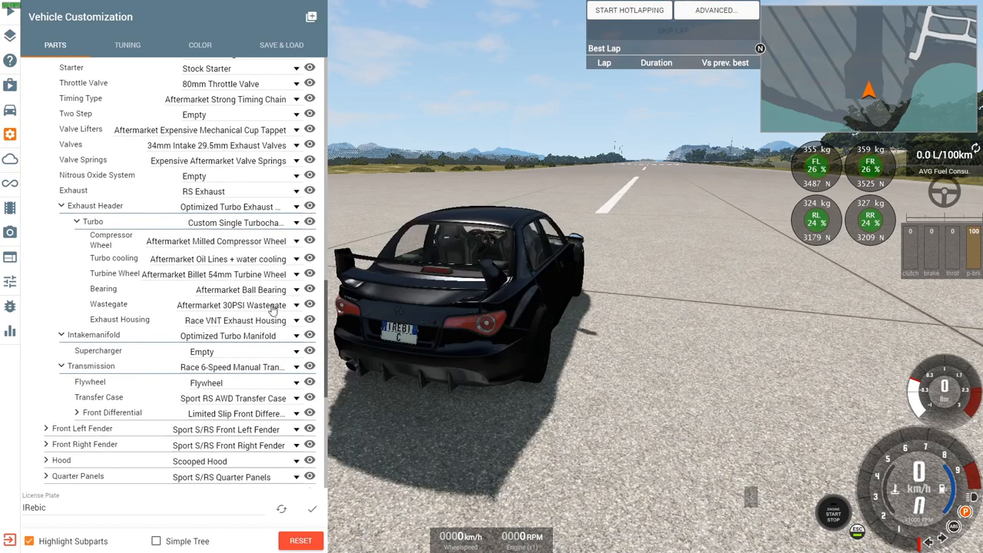
mouse_move(236, 309)
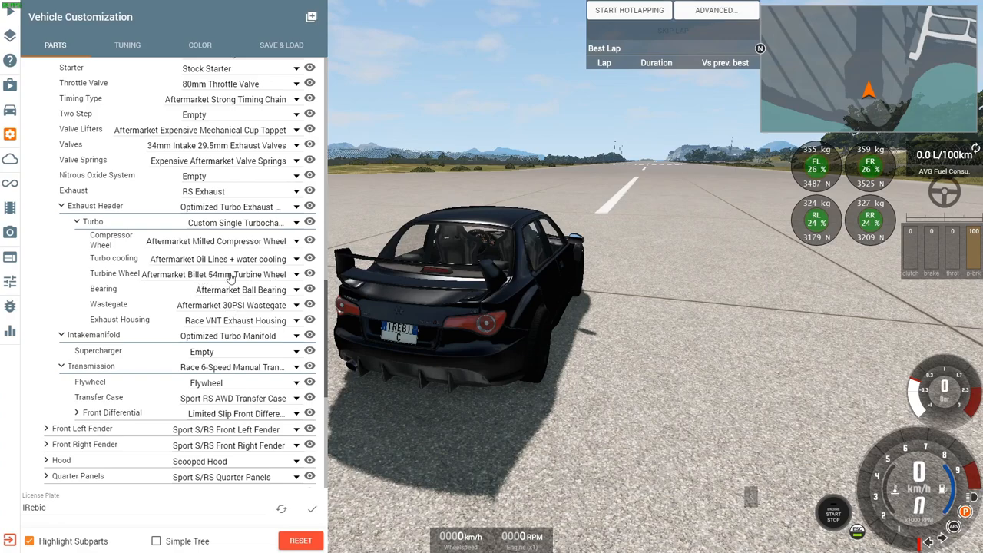
mouse_move(255, 279)
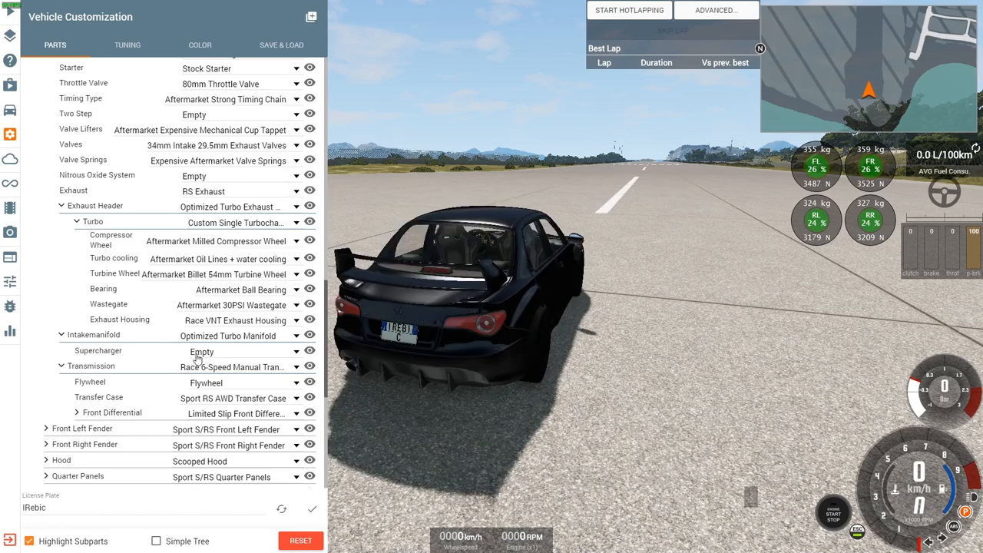
scroll("down", 3)
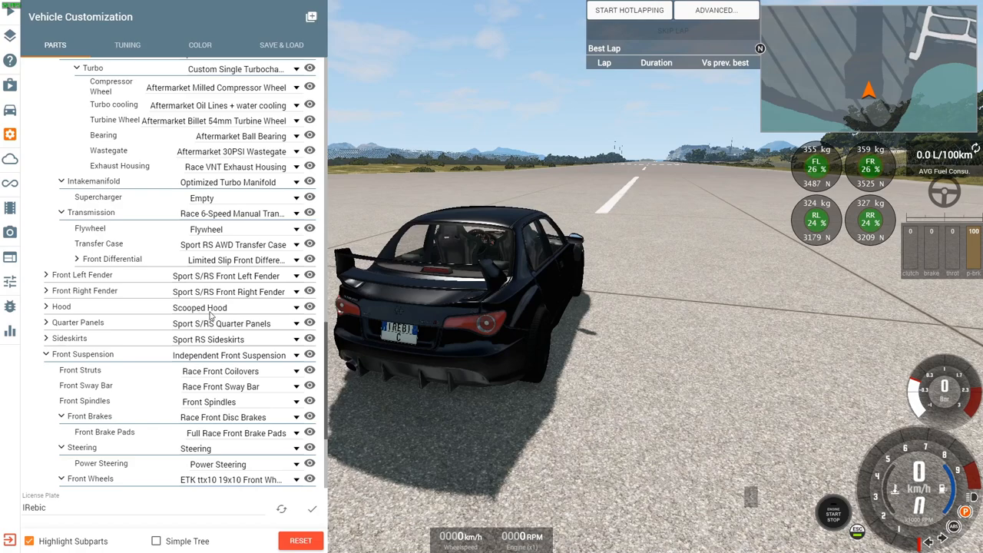
scroll("down", 3)
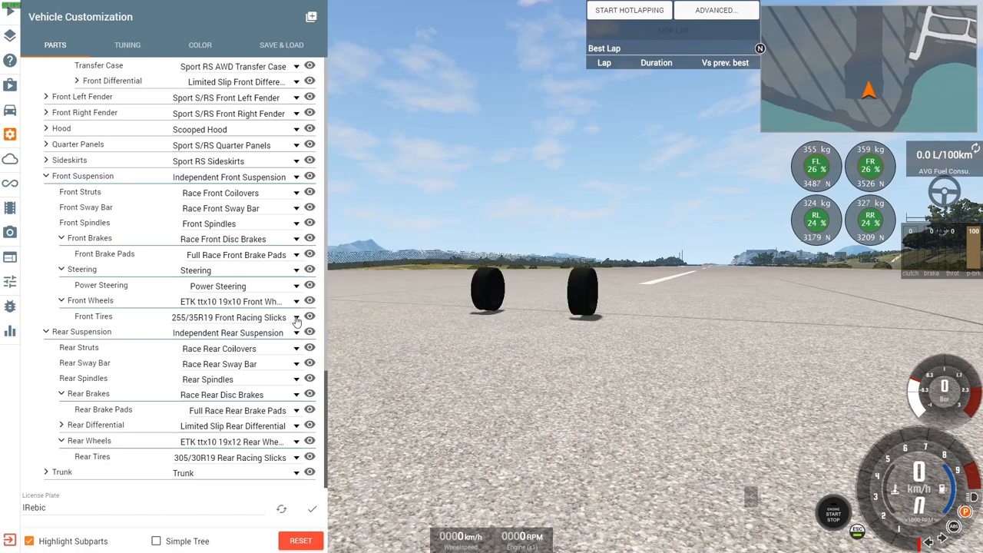
left_click(295, 317)
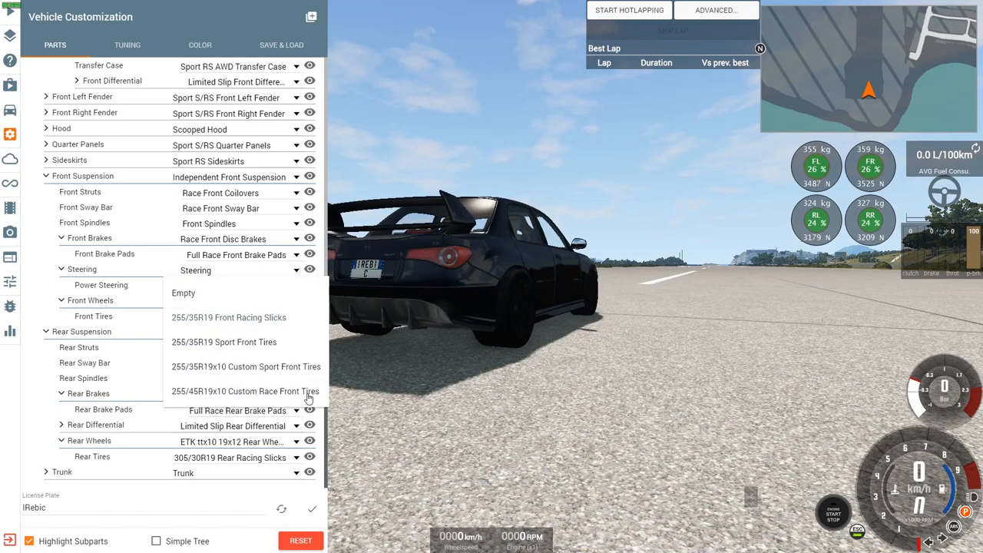
mouse_move(40, 400)
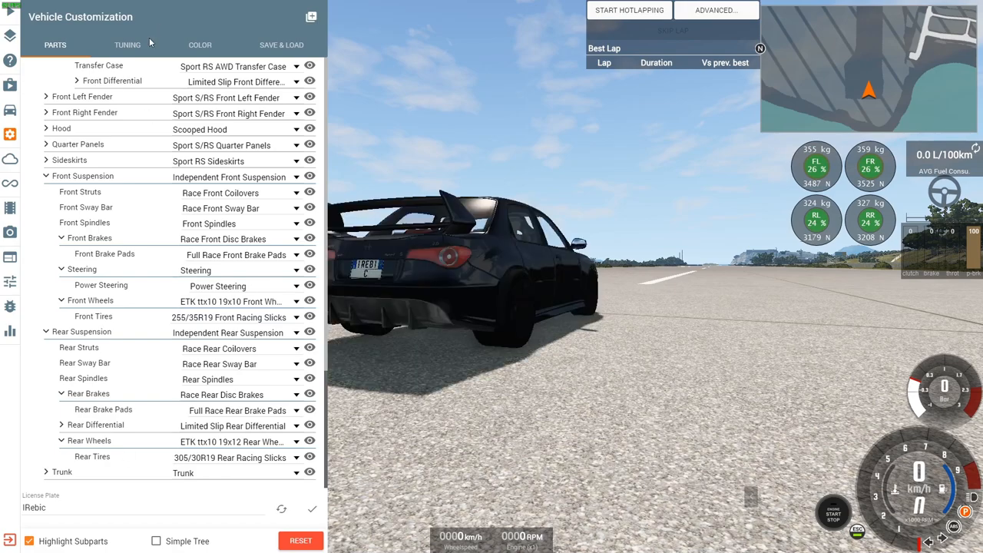
Review the Sunburst's Tuning values: brakes, engine, suspension, gear ratios, wheel alignment and wheels
left_click(127, 44)
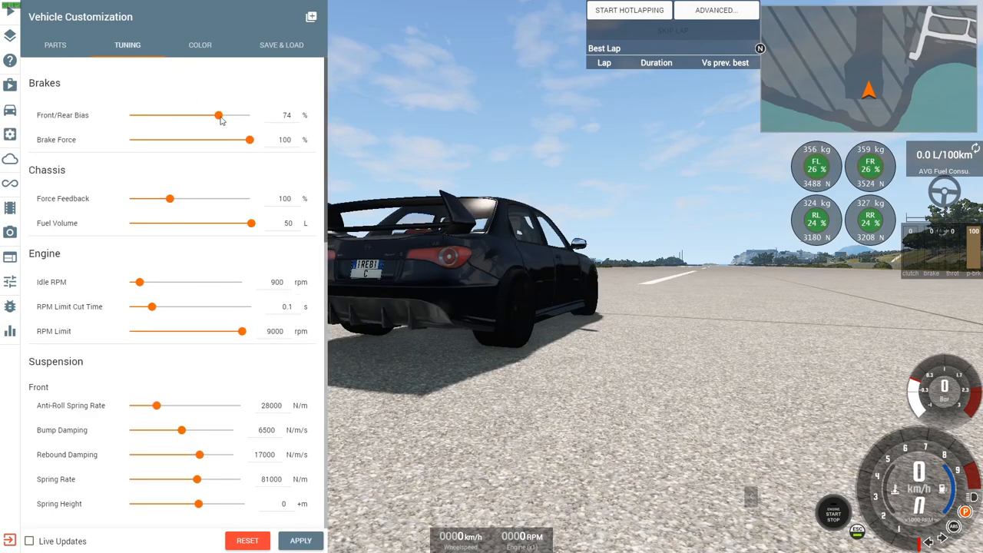
mouse_move(274, 332)
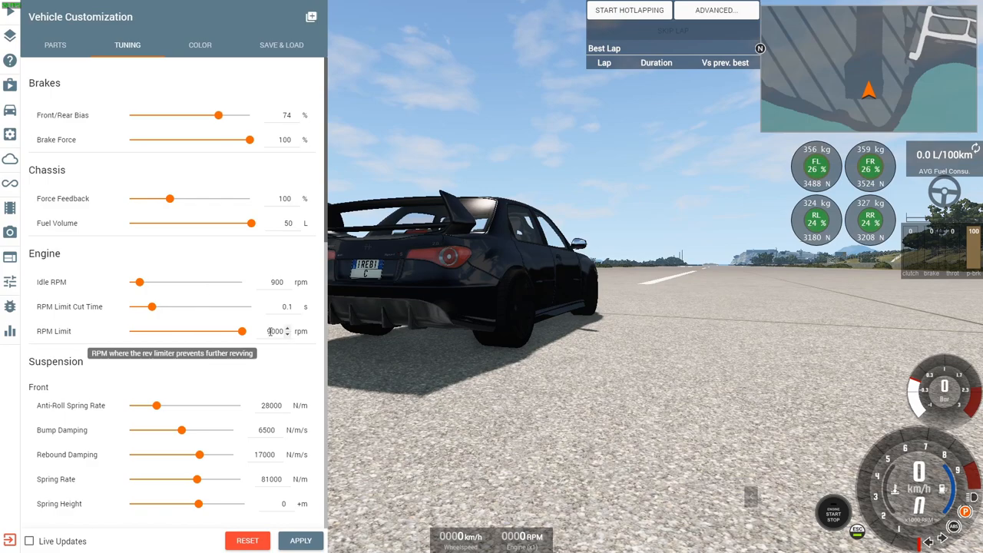
scroll("down", 3)
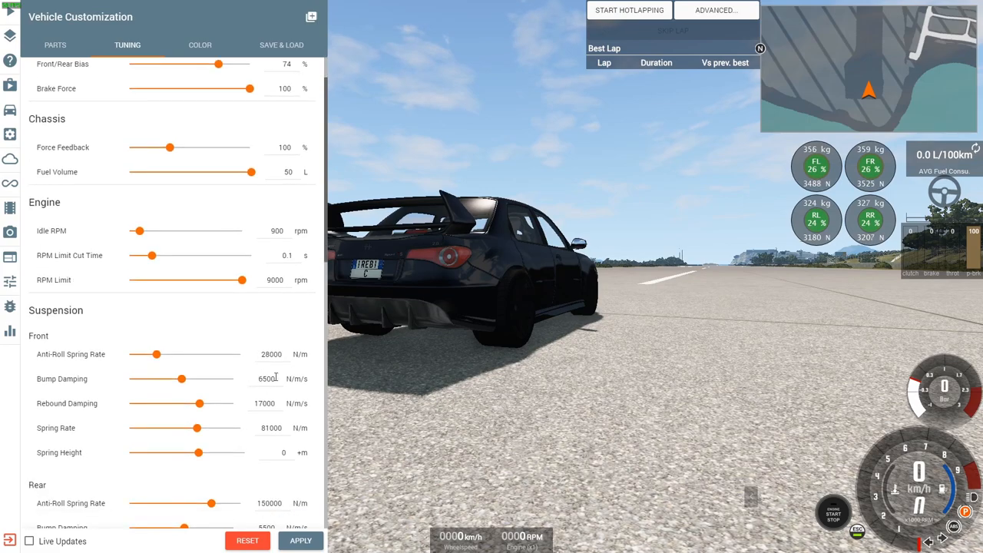
scroll("down", 3)
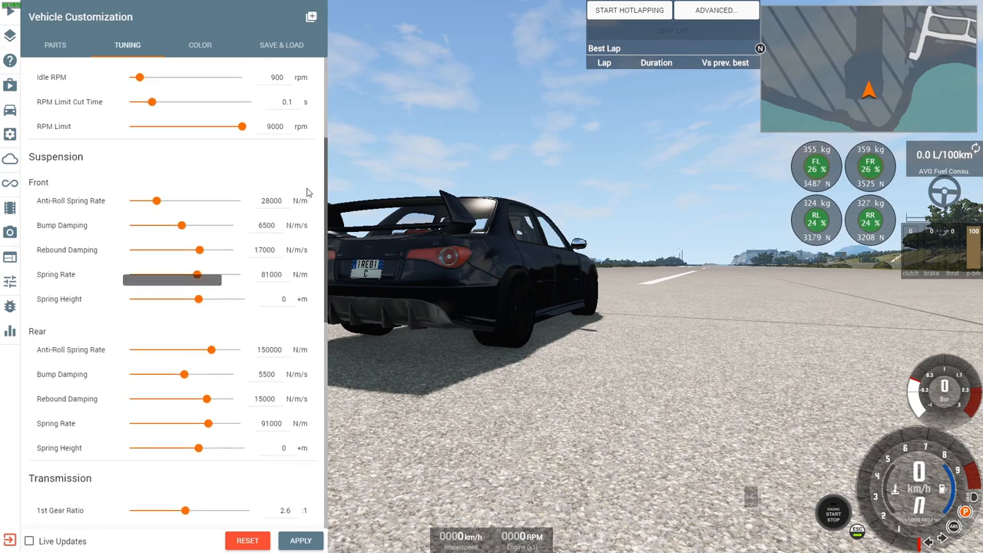
scroll("down", 3)
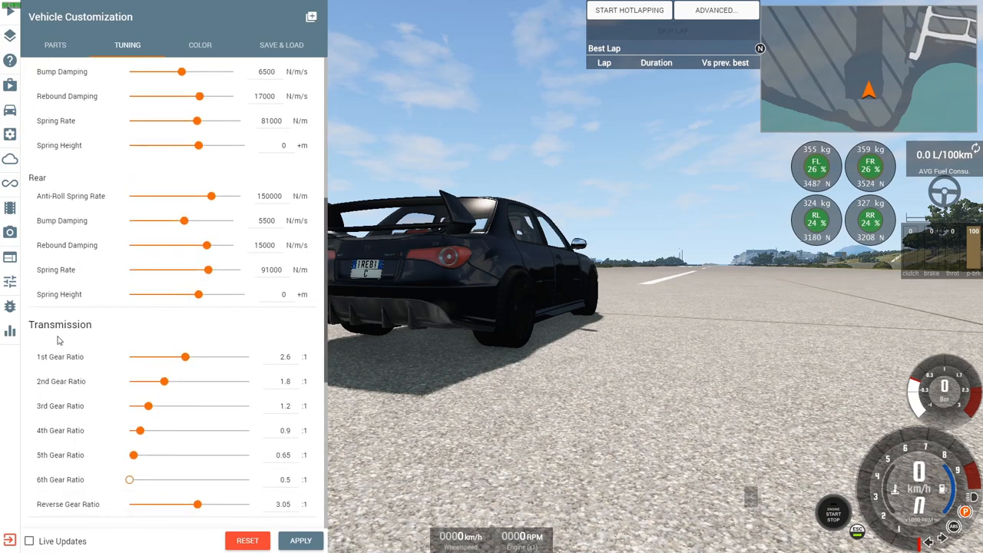
scroll("down", 3)
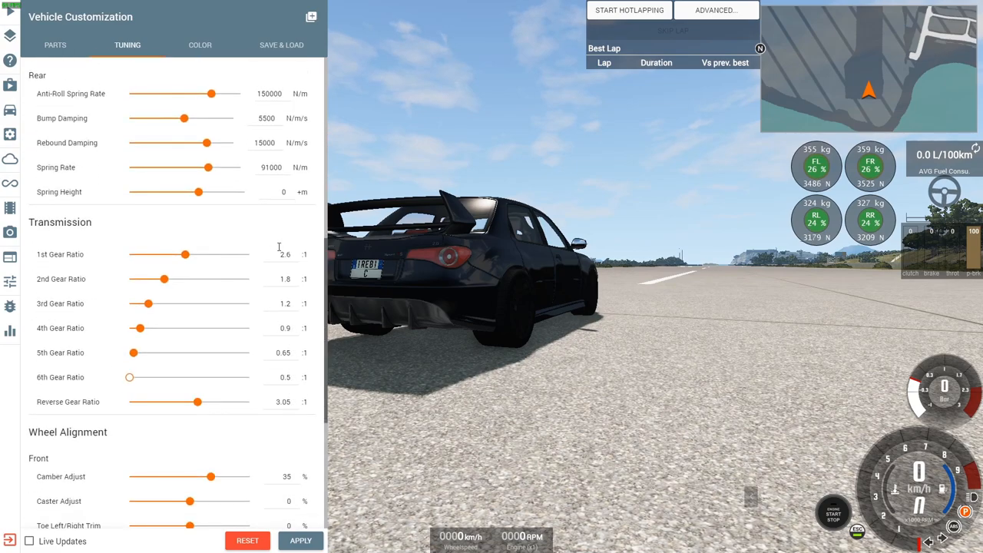
scroll("down", 3)
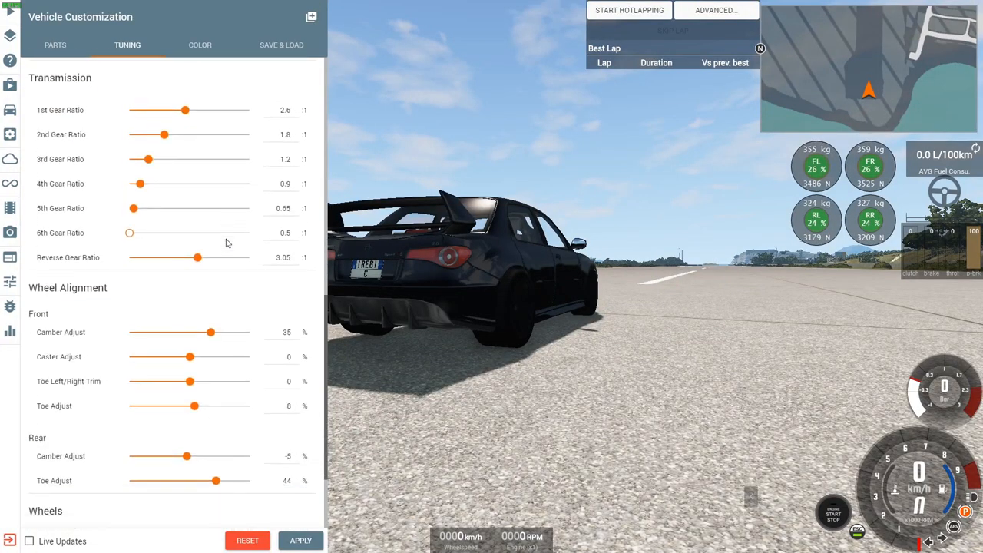
scroll("down", 3)
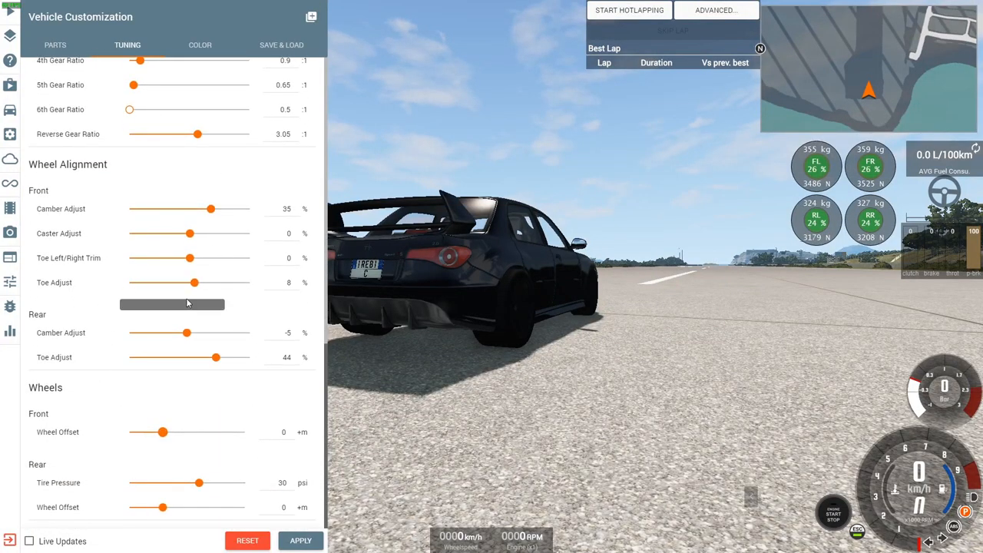